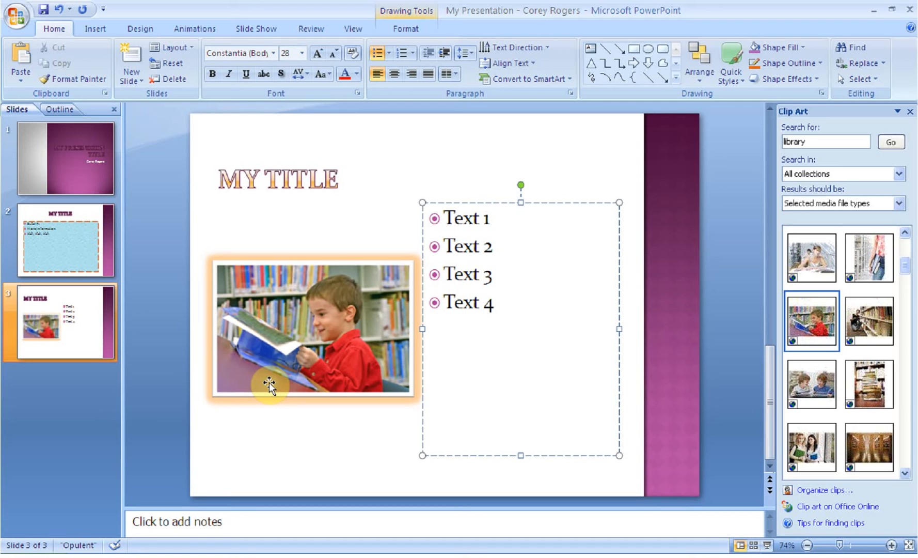
# Step: Go to the title slide and show its transition and animation options
pyautogui.click(493, 302)
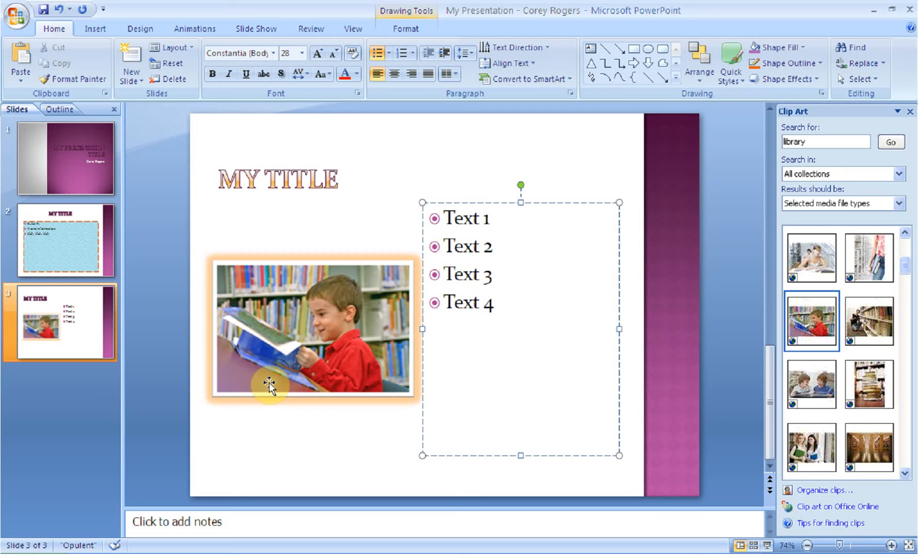
pyautogui.click(493, 302)
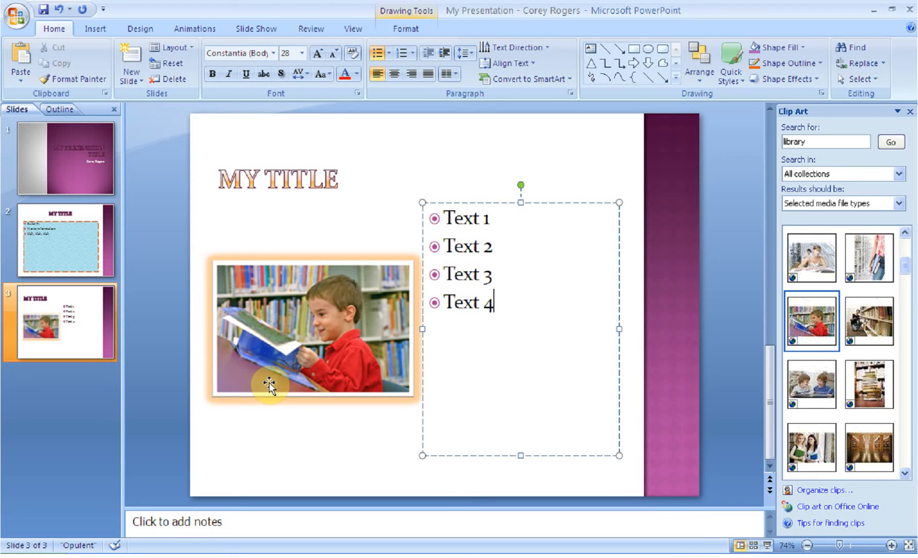
pyautogui.click(64, 158)
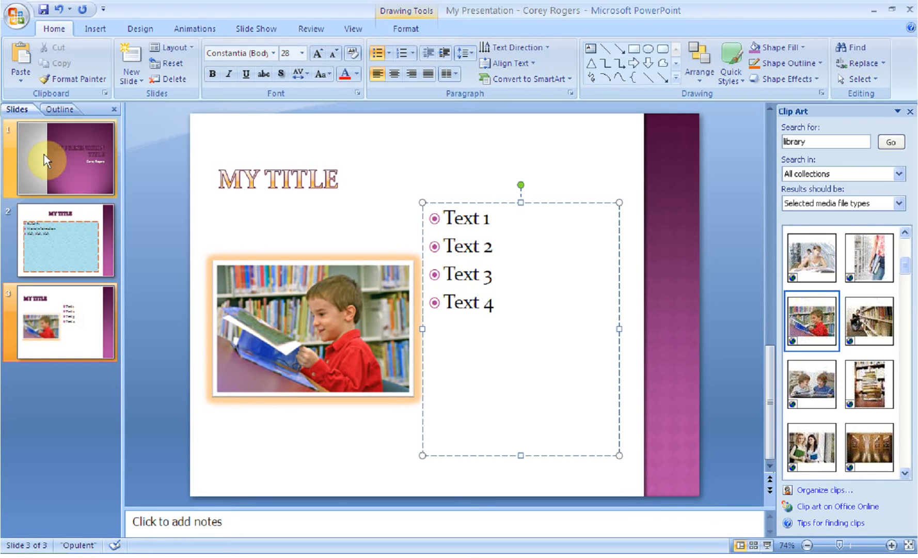
pyautogui.click(59, 158)
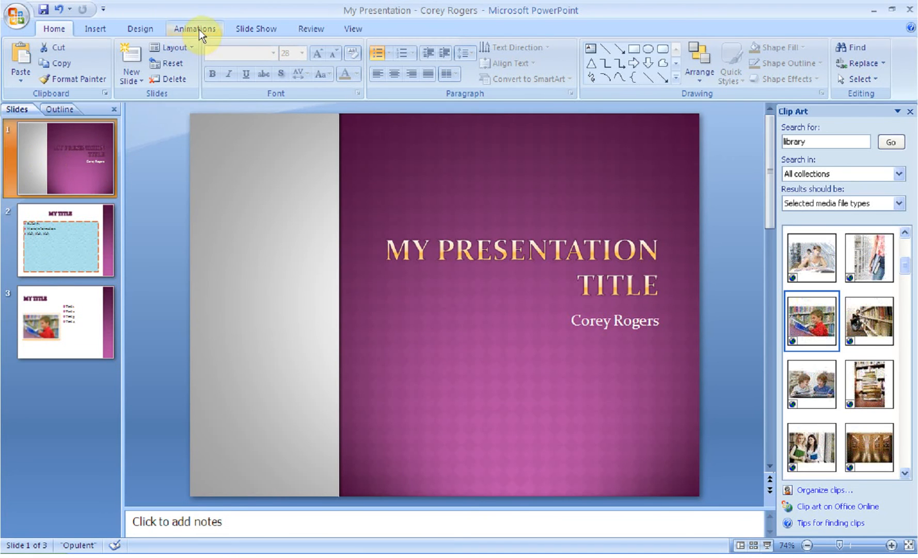
pyautogui.click(194, 28)
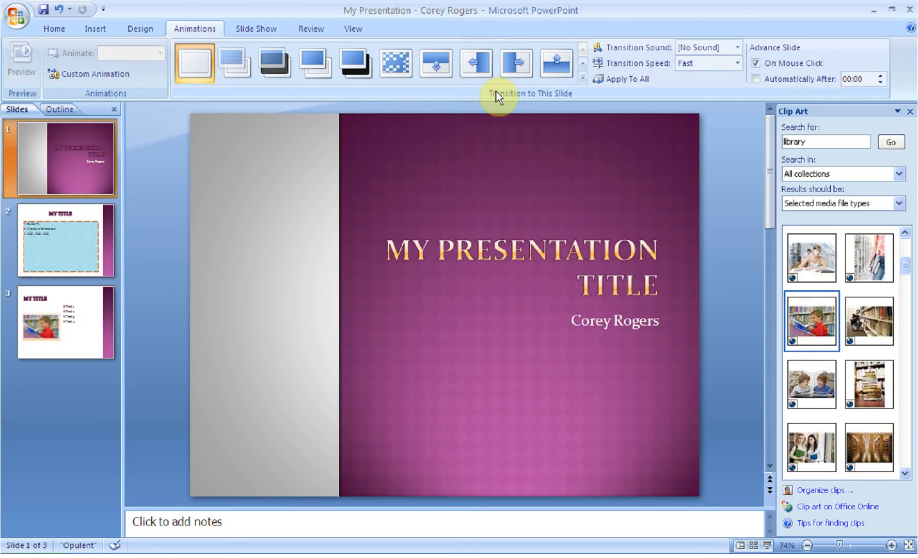
pyautogui.moveTo(593, 94)
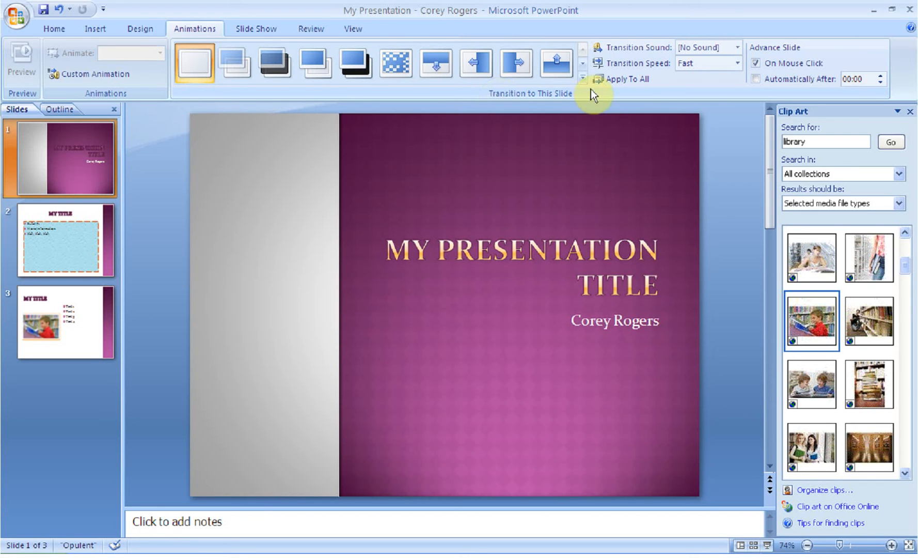
# Step: Apply a Wipe transition to slide 1 from the full transition gallery
pyautogui.click(581, 77)
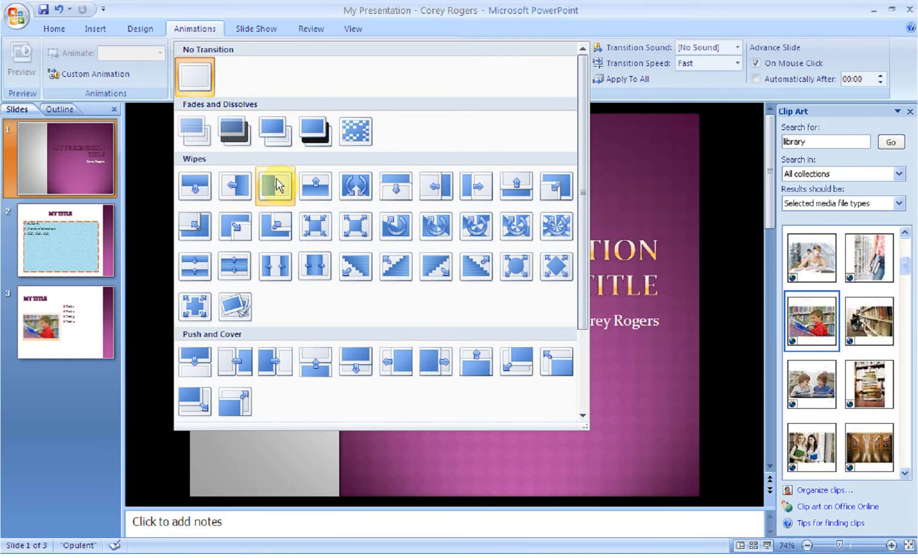
pyautogui.moveTo(273, 186)
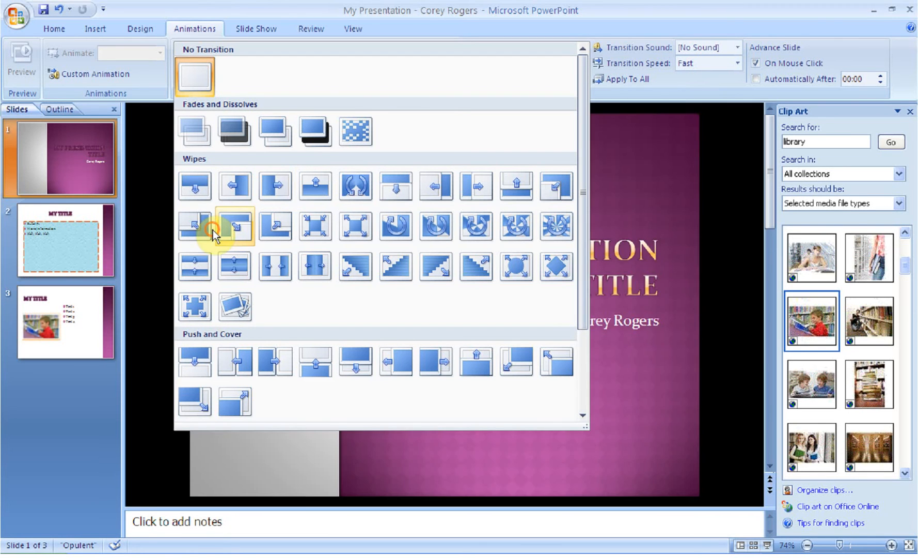
pyautogui.click(214, 227)
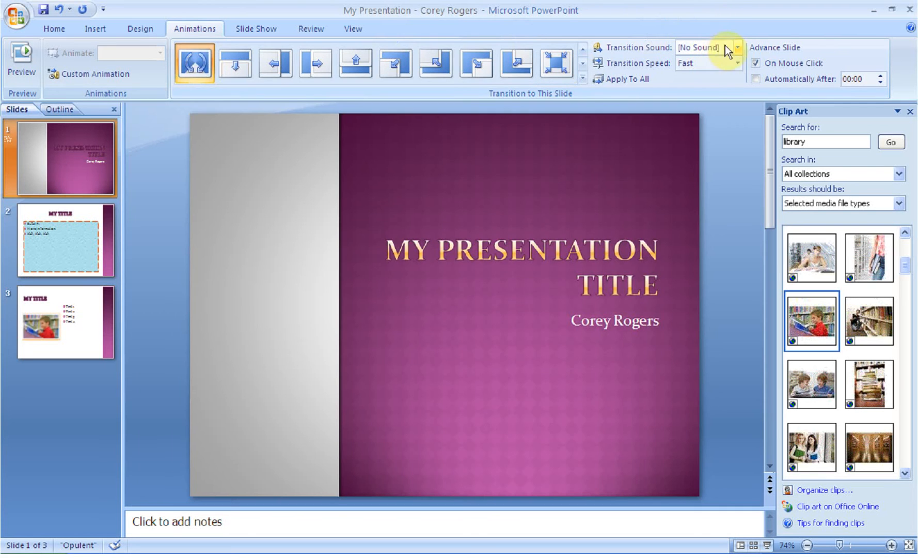
# Step: Try the Drum Roll sound and Slow speed on the title slide transition
pyautogui.click(736, 47)
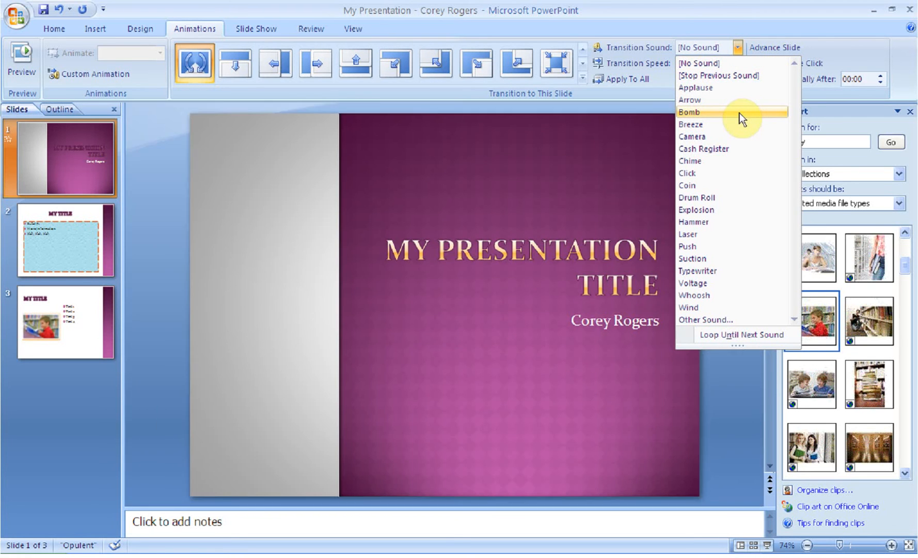
pyautogui.moveTo(741, 197)
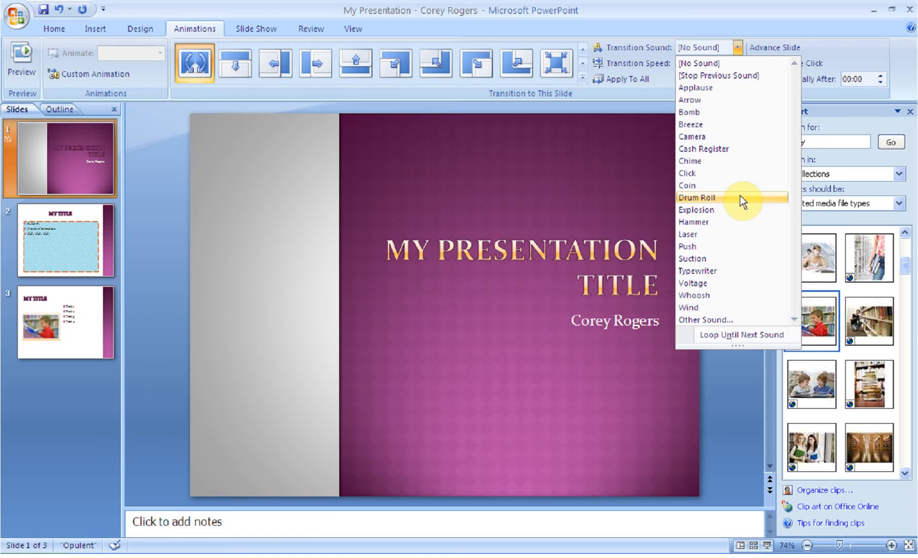
pyautogui.click(696, 197)
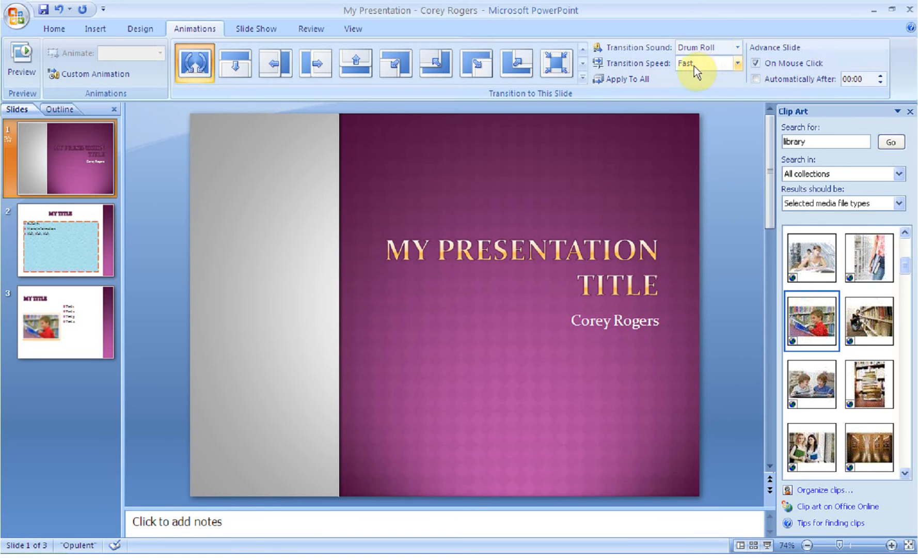
pyautogui.moveTo(737, 66)
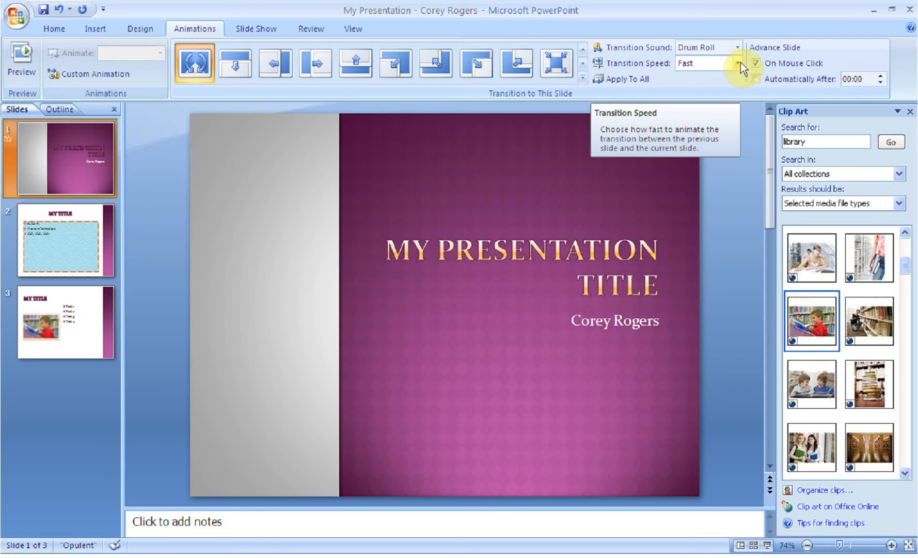
pyautogui.click(736, 63)
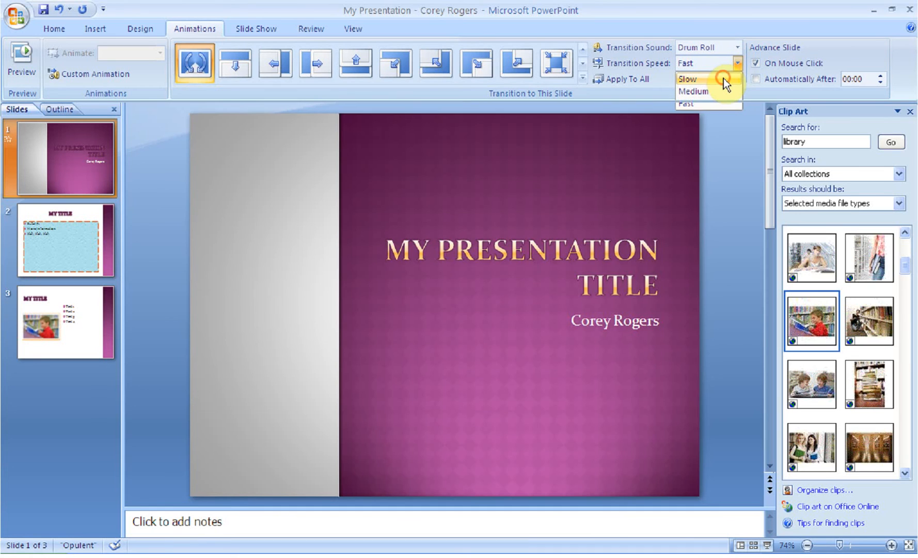
pyautogui.click(687, 78)
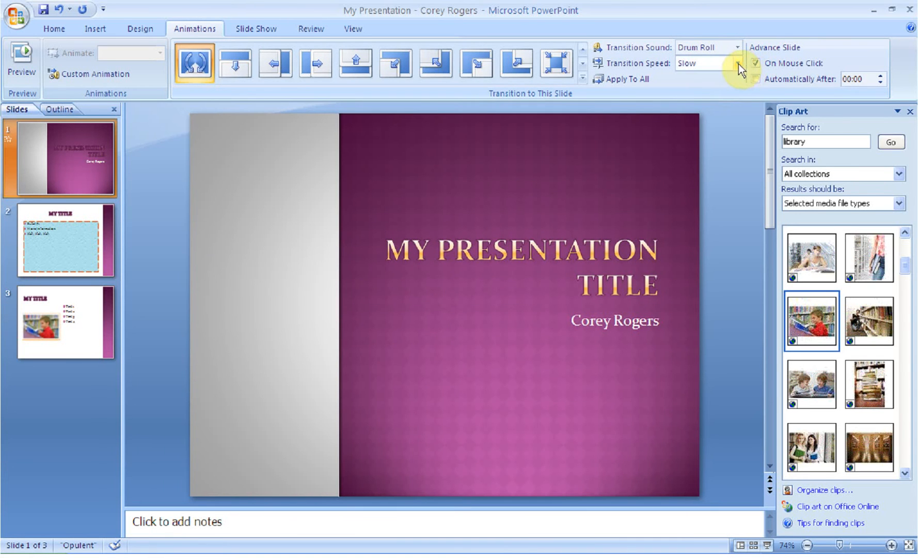
pyautogui.moveTo(739, 66)
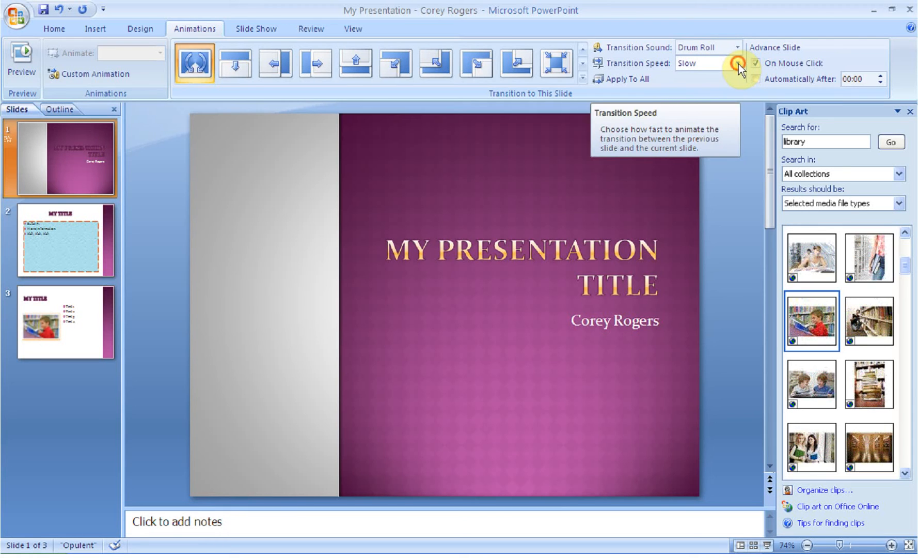
# Step: Set the transition to Fast speed with no sound and apply it to all slides
pyautogui.click(741, 63)
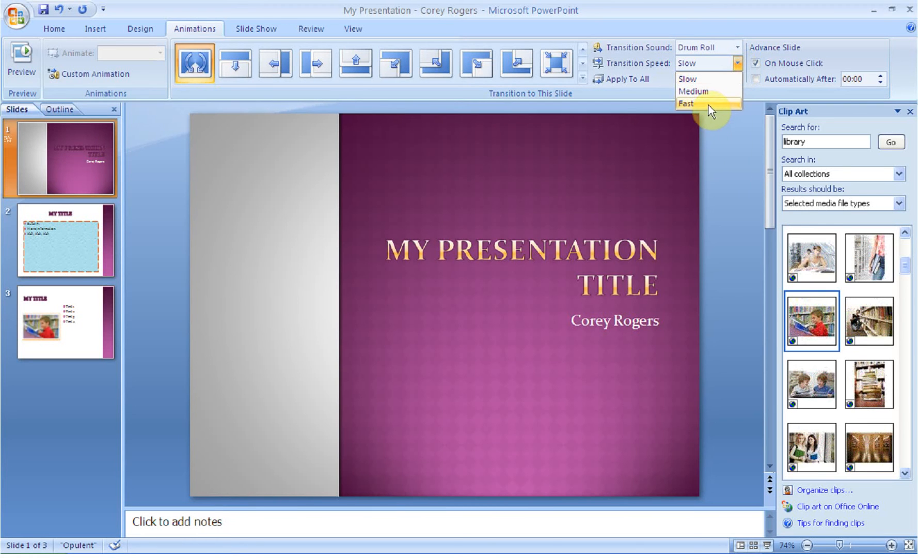
pyautogui.click(687, 104)
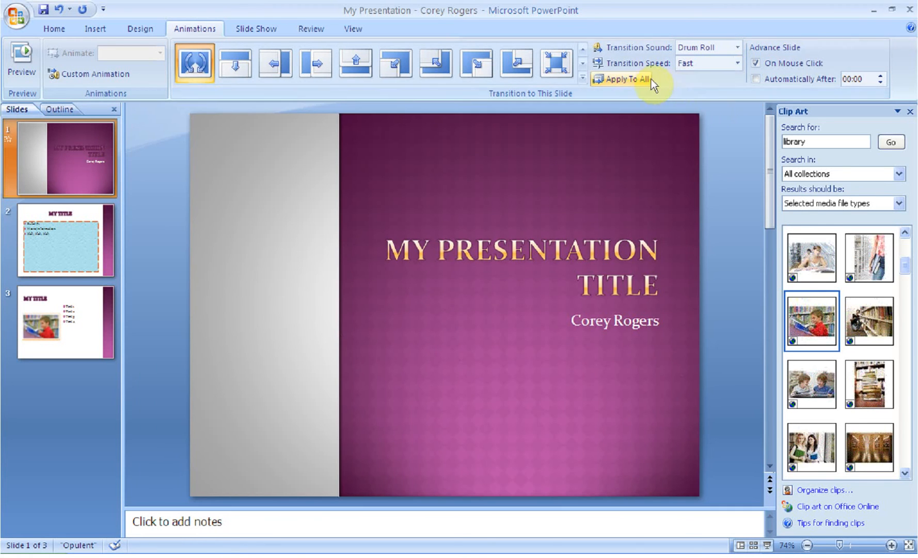
pyautogui.click(741, 47)
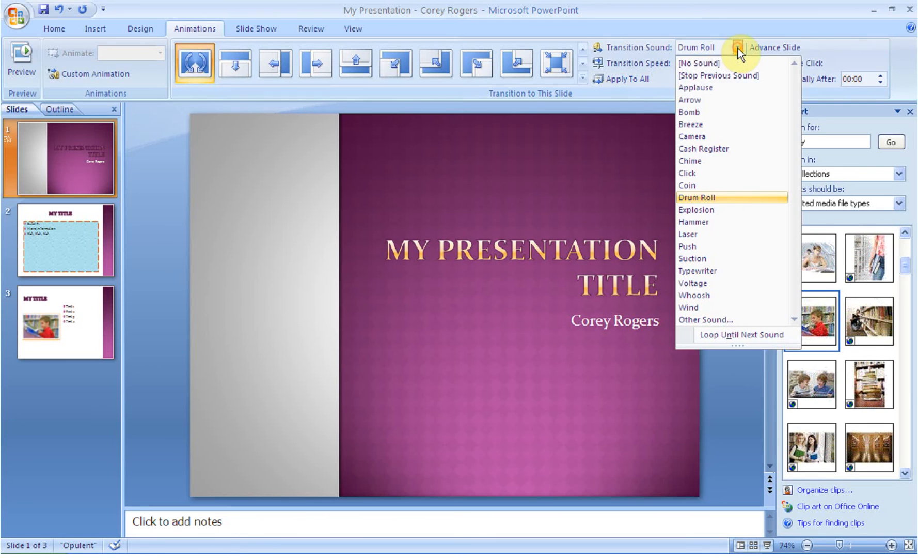
pyautogui.click(698, 63)
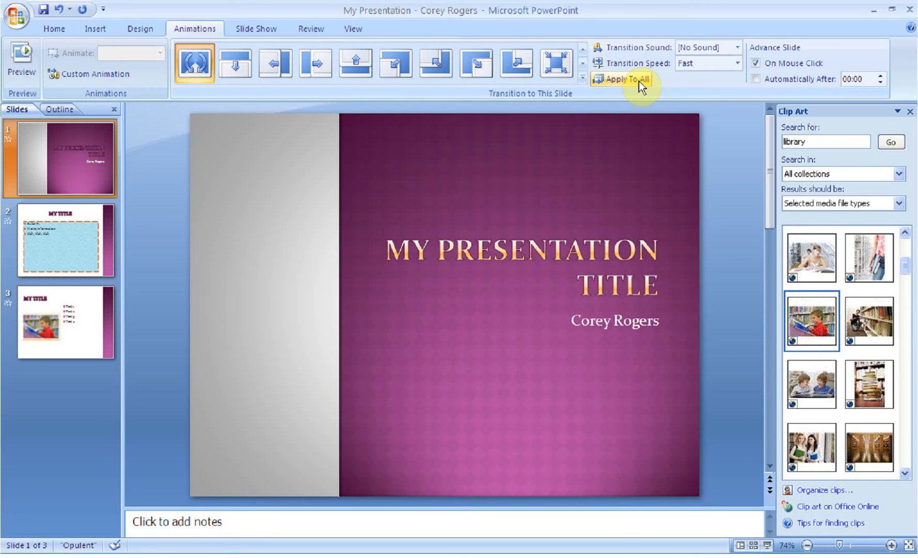
pyautogui.moveTo(802, 63)
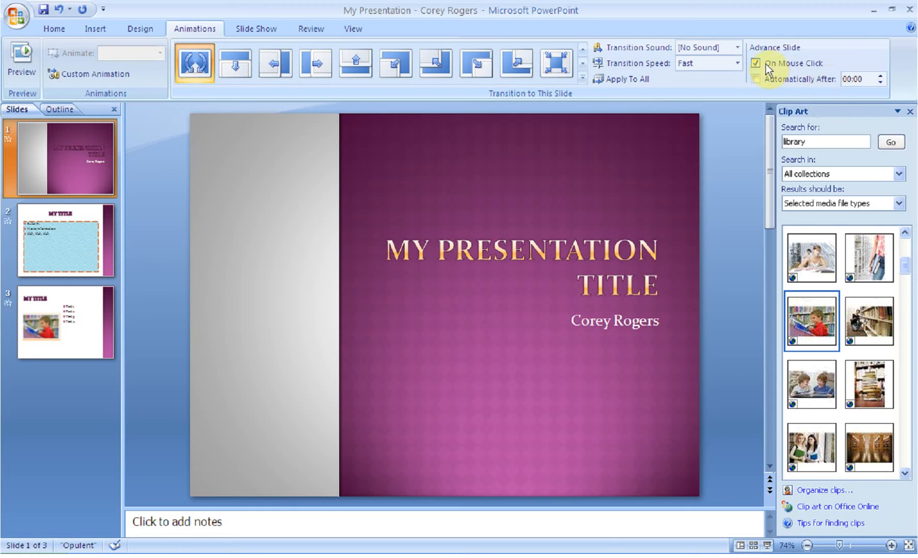
pyautogui.moveTo(757, 63)
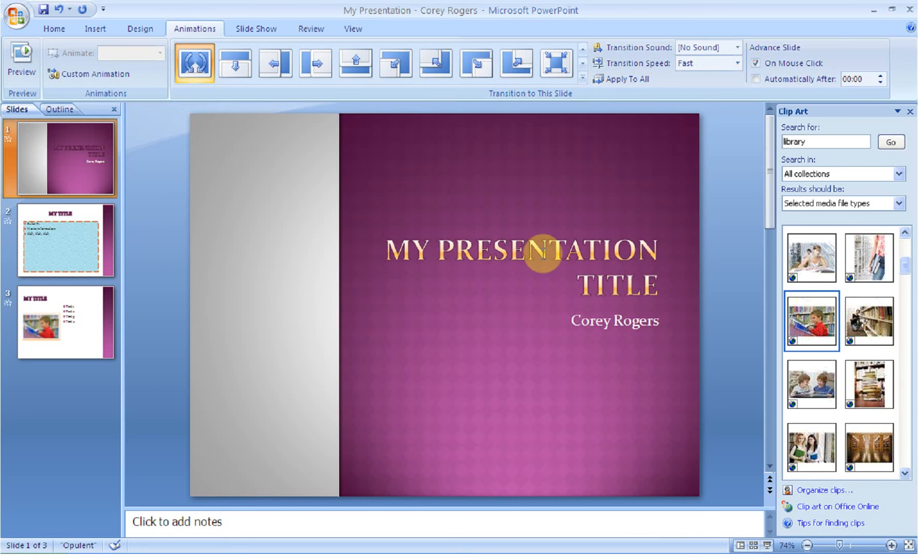
# Step: Select the slide 1 title and list its quick animation choices without applying one
pyautogui.click(541, 251)
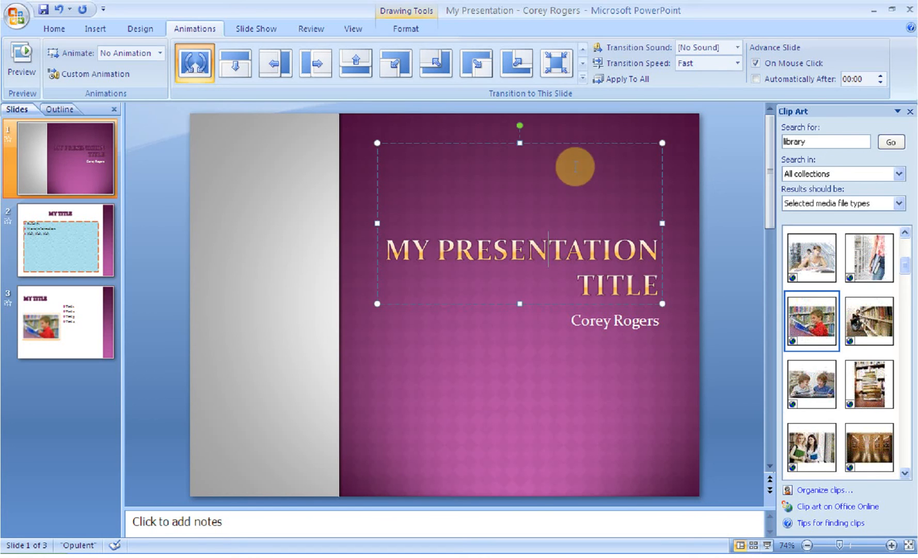
pyautogui.moveTo(574, 166); pyautogui.dragTo(560, 148)
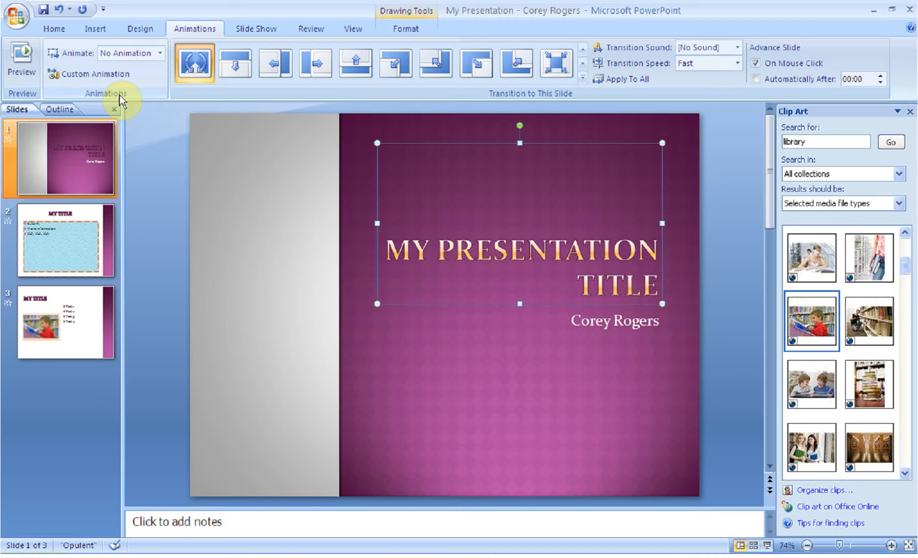
pyautogui.moveTo(88, 63)
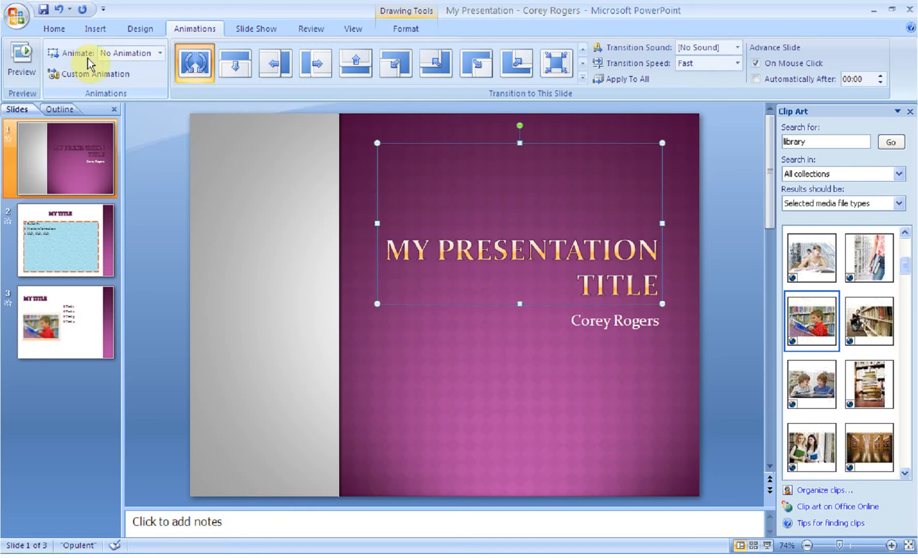
pyautogui.click(159, 53)
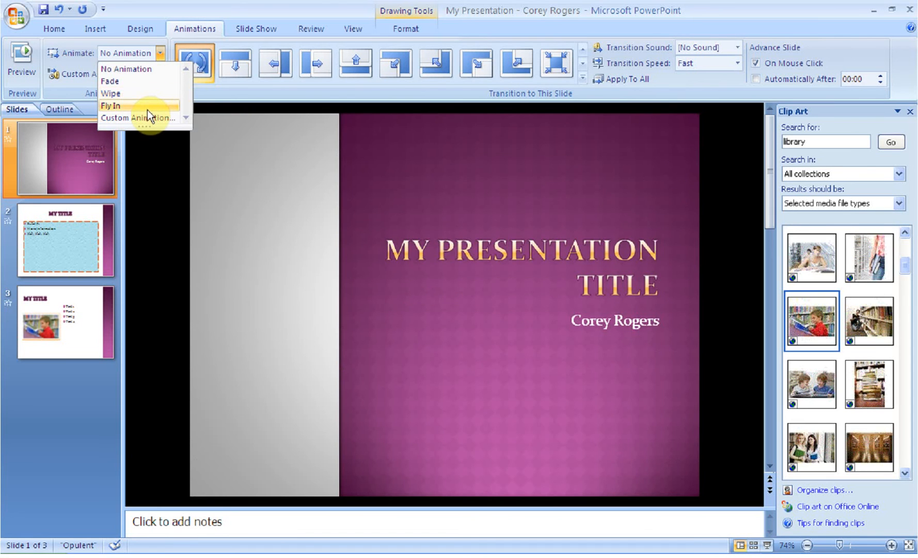
pyautogui.click(111, 106)
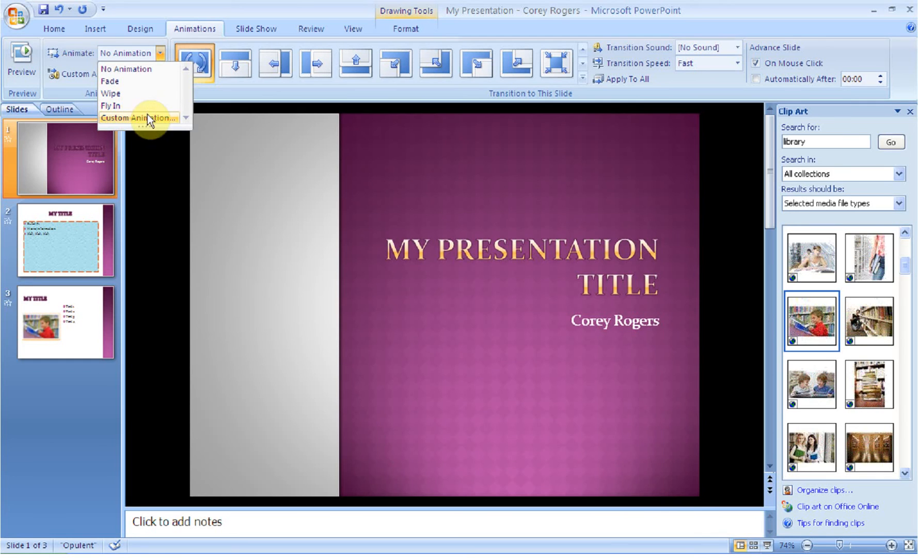
# Step: Show the Custom Animation pane for the slide 1 title, closing the clip art search
pyautogui.click(137, 116)
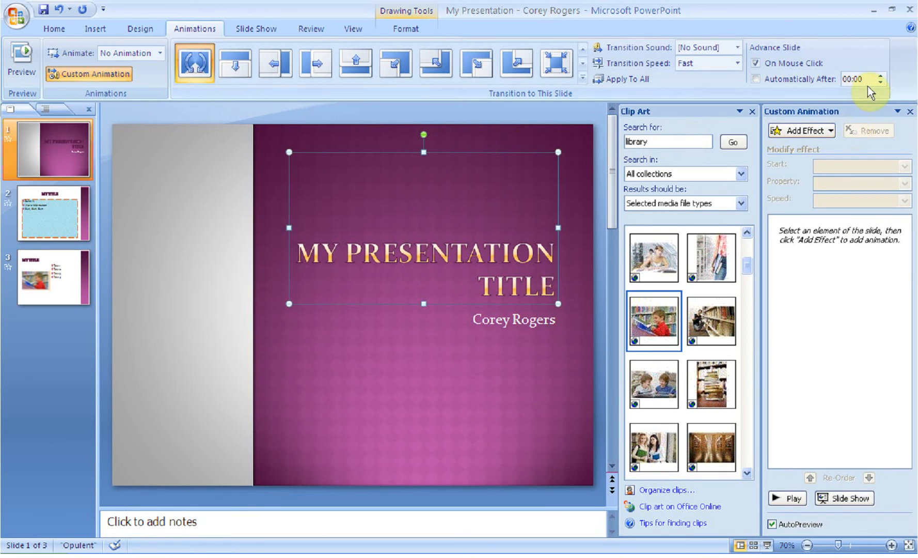
pyautogui.moveTo(753, 114)
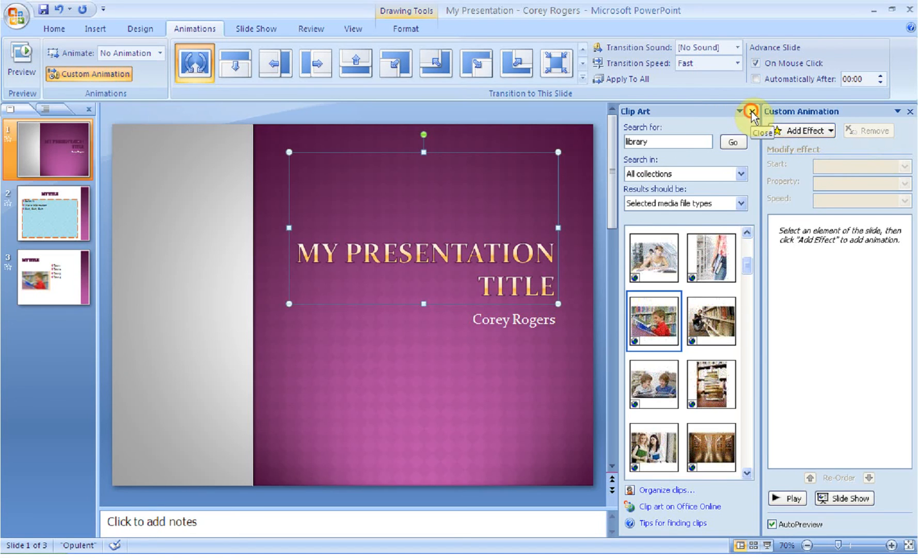
pyautogui.click(754, 111)
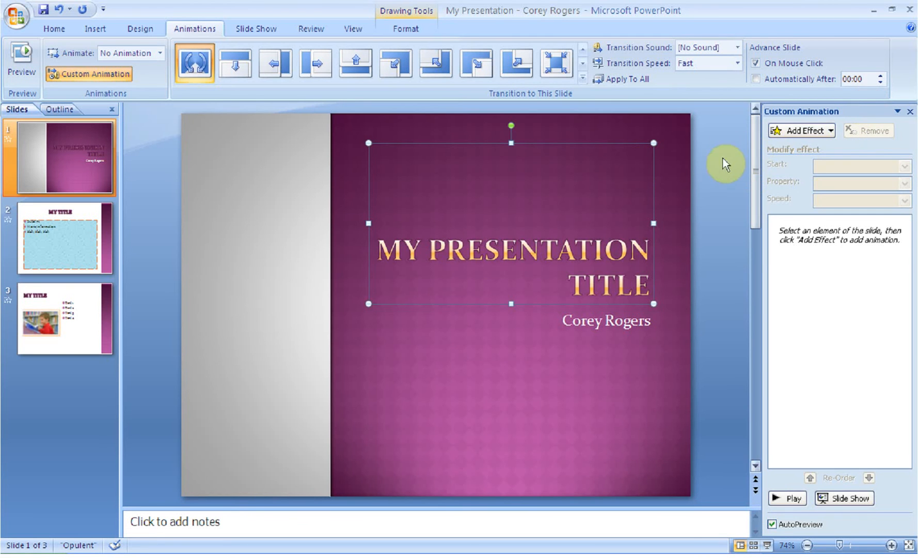
pyautogui.moveTo(828, 145)
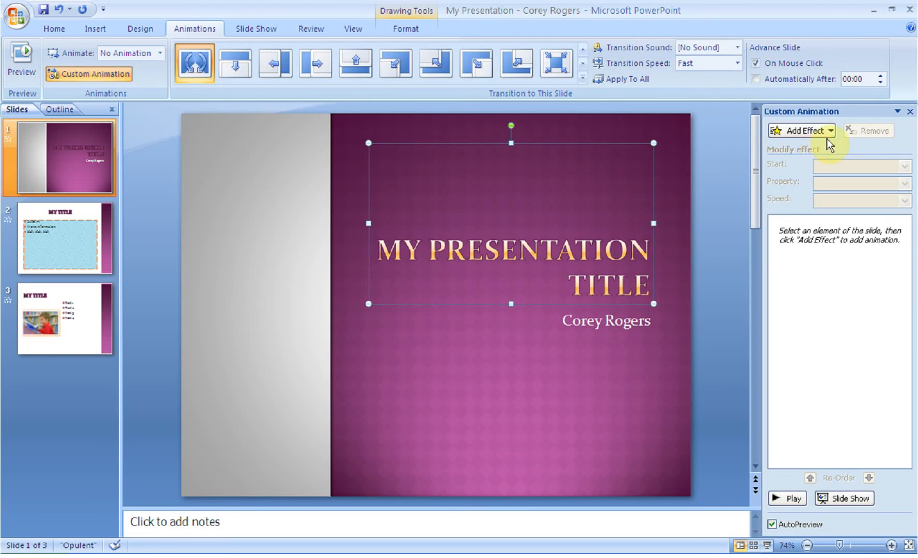
# Step: Give the title a Blinds entrance followed by a Grow/Shrink emphasis effect
pyautogui.click(801, 131)
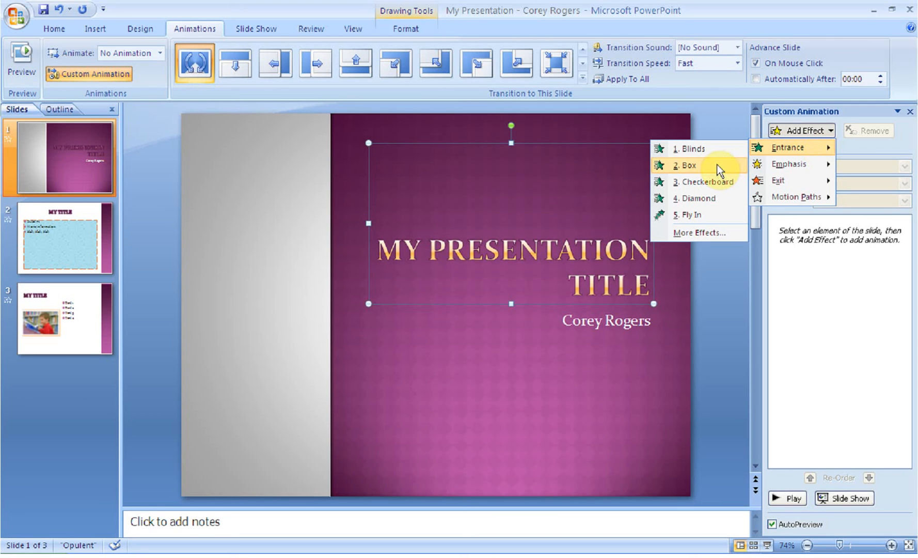
pyautogui.moveTo(720, 154)
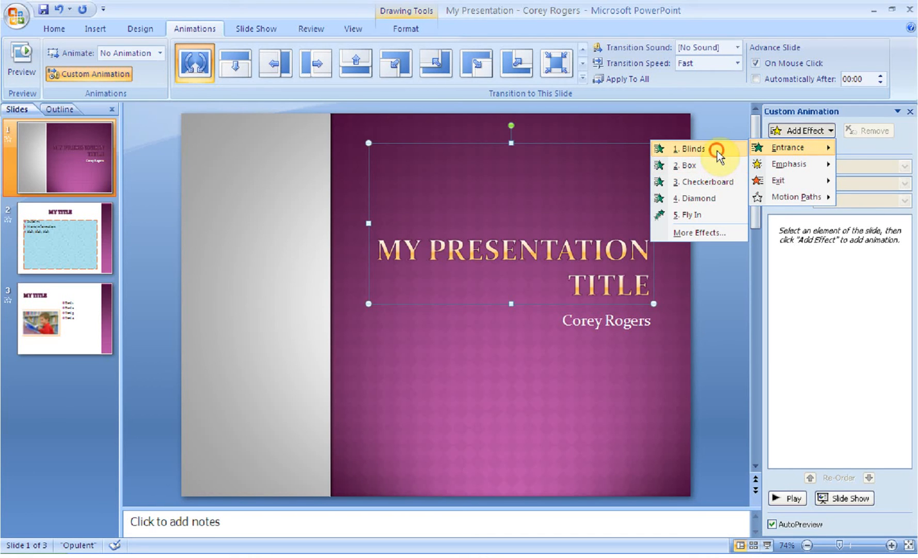
pyautogui.click(693, 149)
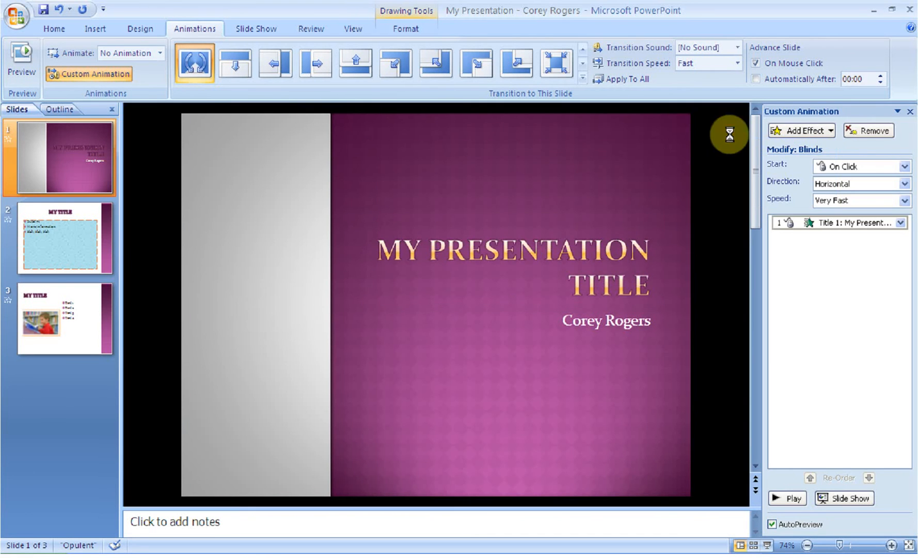
pyautogui.click(800, 130)
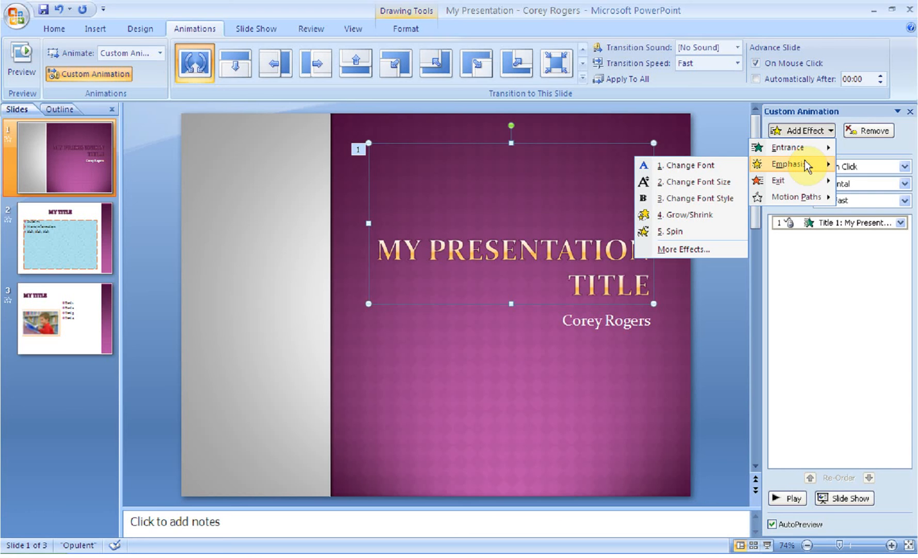
pyautogui.moveTo(702, 215)
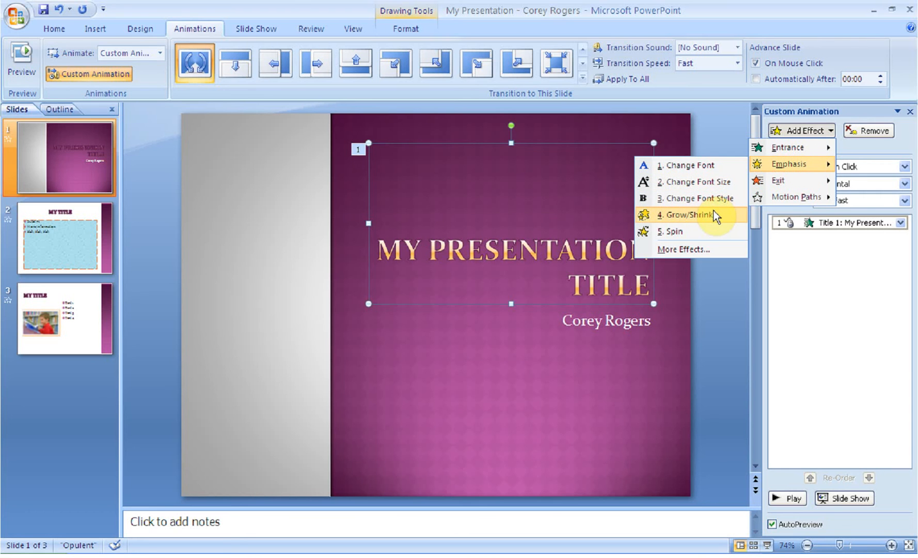
pyautogui.click(684, 215)
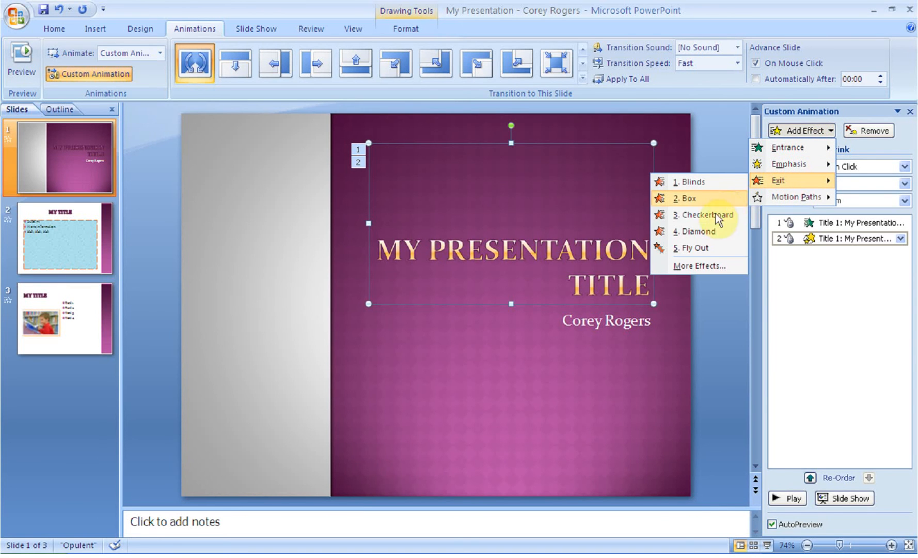
# Step: Browse the full exit effects, previewing Fade and Ease Out on the title
pyautogui.click(699, 266)
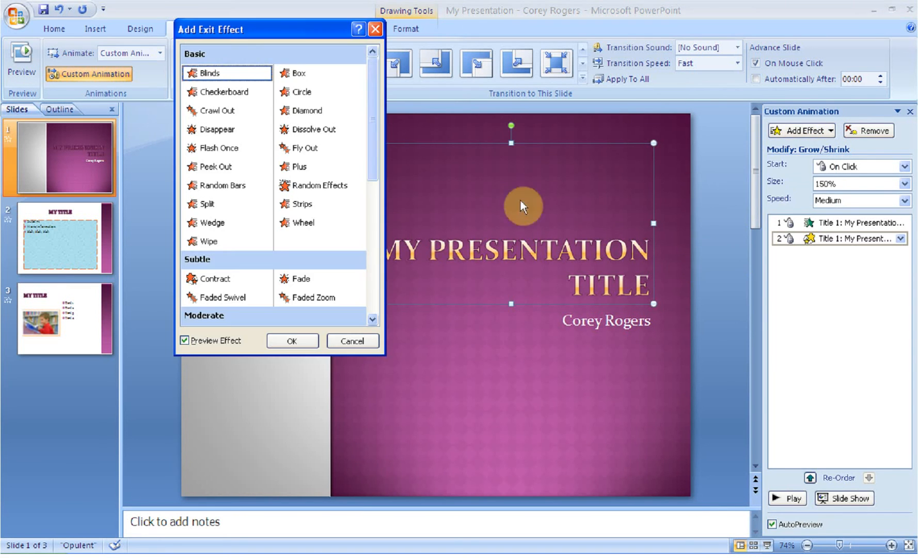
pyautogui.scroll(-3)
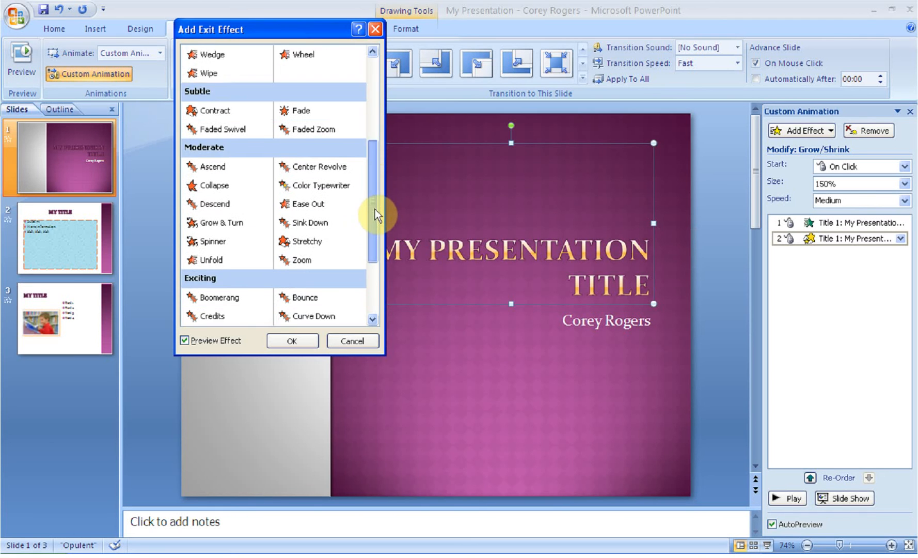
pyautogui.click(374, 66)
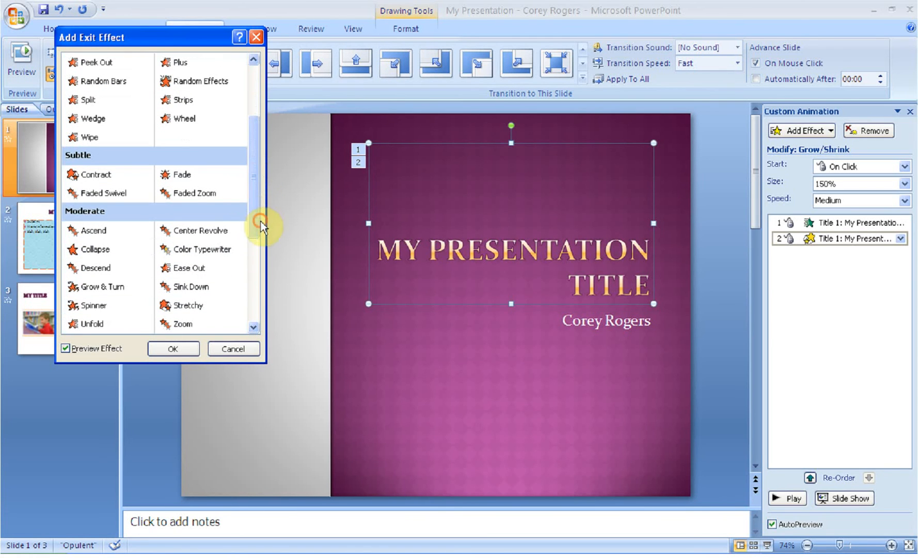
pyautogui.click(183, 174)
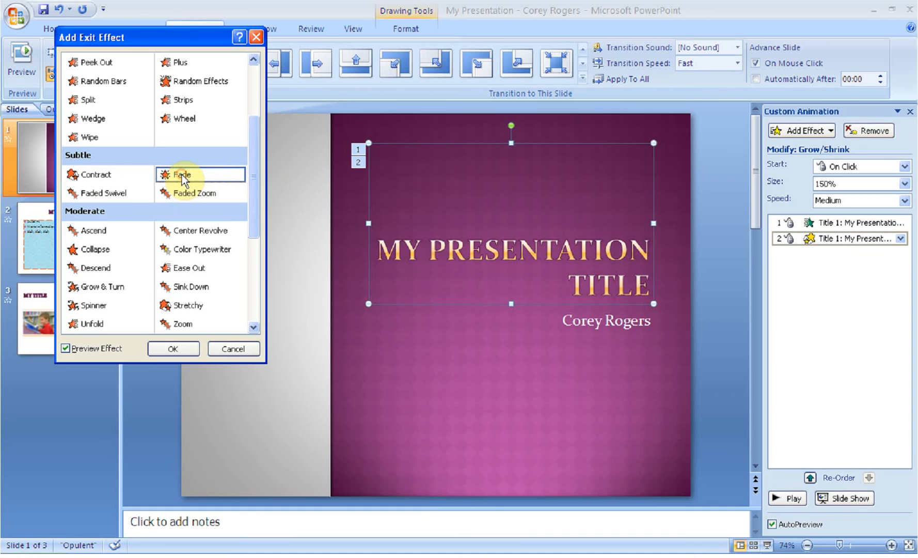
pyautogui.click(183, 174)
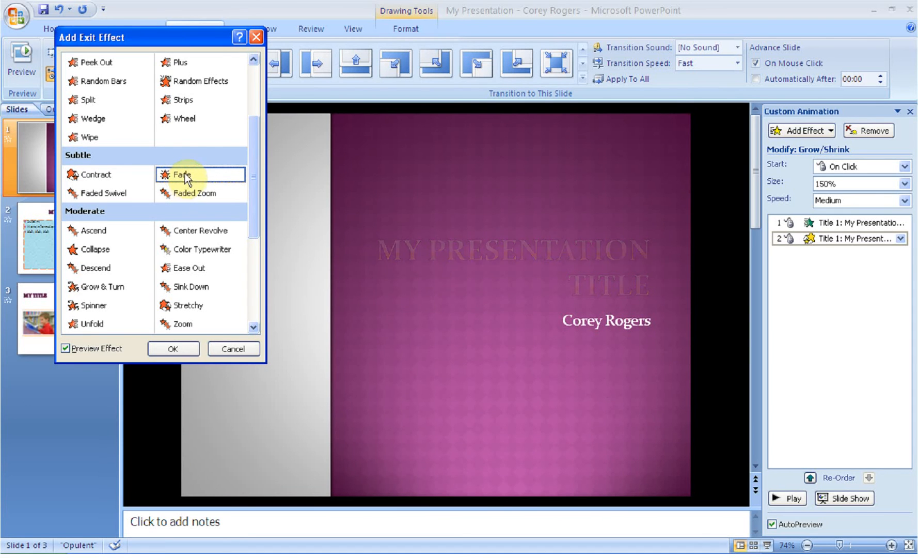
pyautogui.scroll(-3)
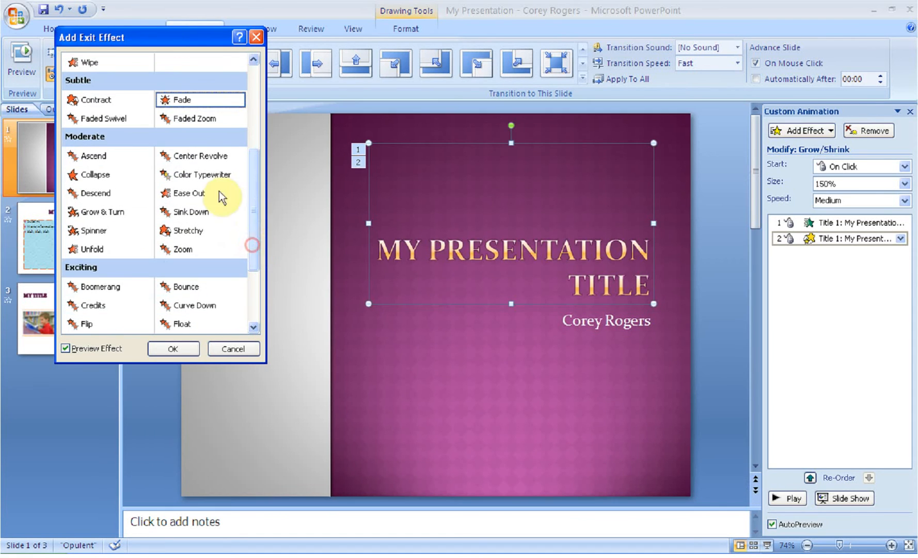
pyautogui.click(187, 193)
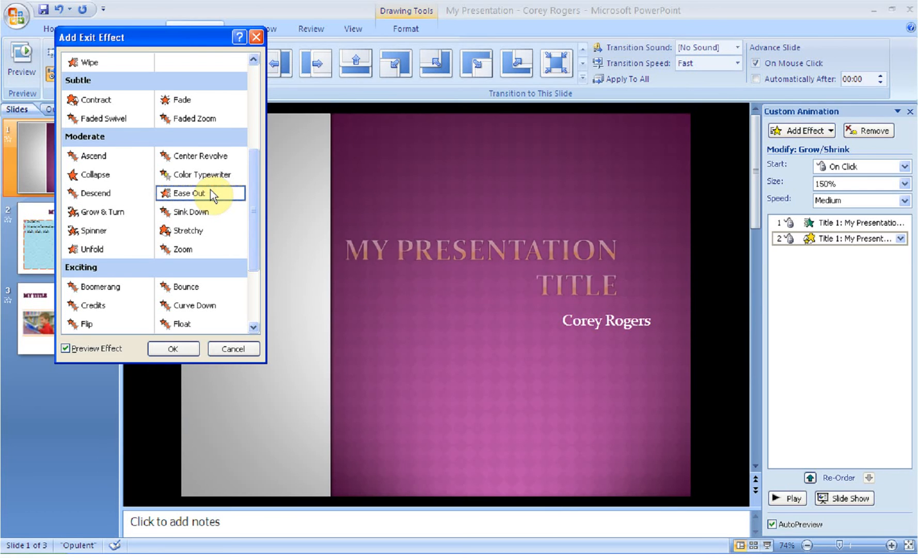
# Step: Choose Magnify as the title's exit effect, its third animation
pyautogui.scroll(-3)
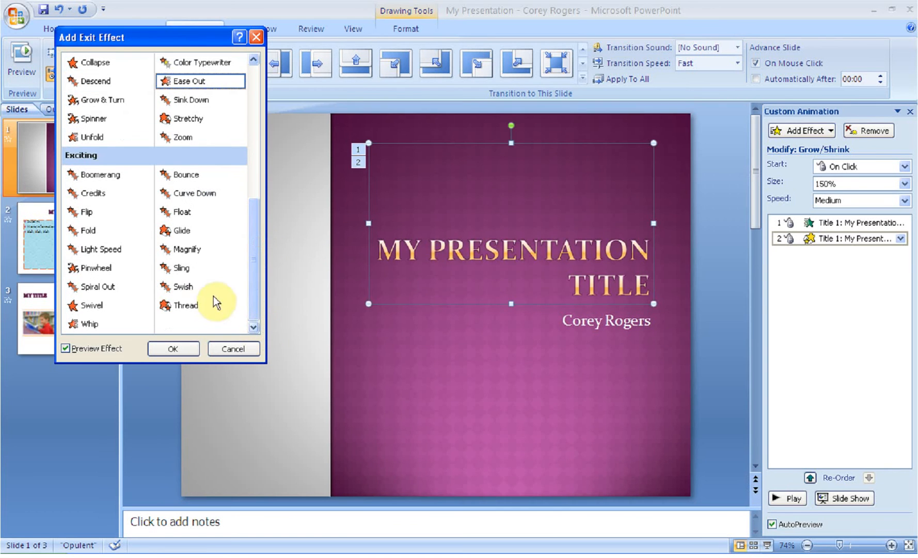
pyautogui.click(187, 249)
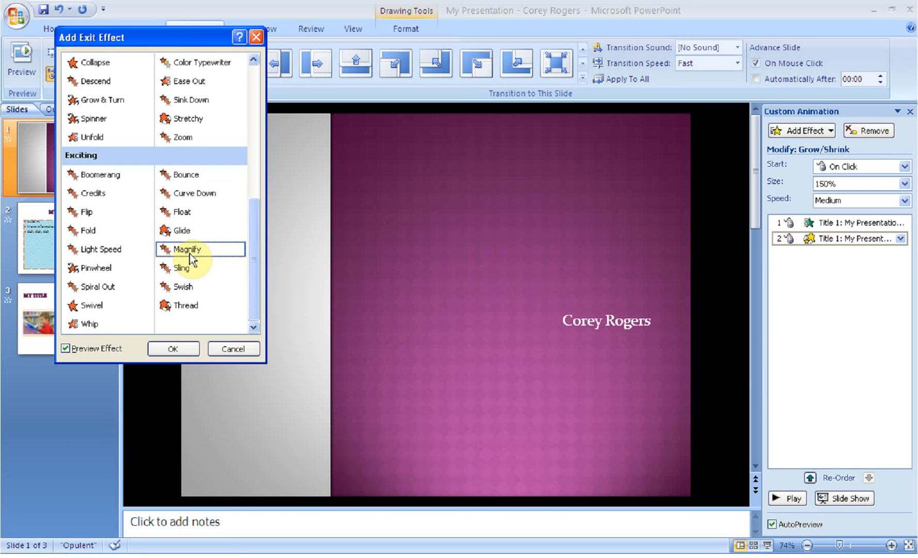
pyautogui.click(171, 349)
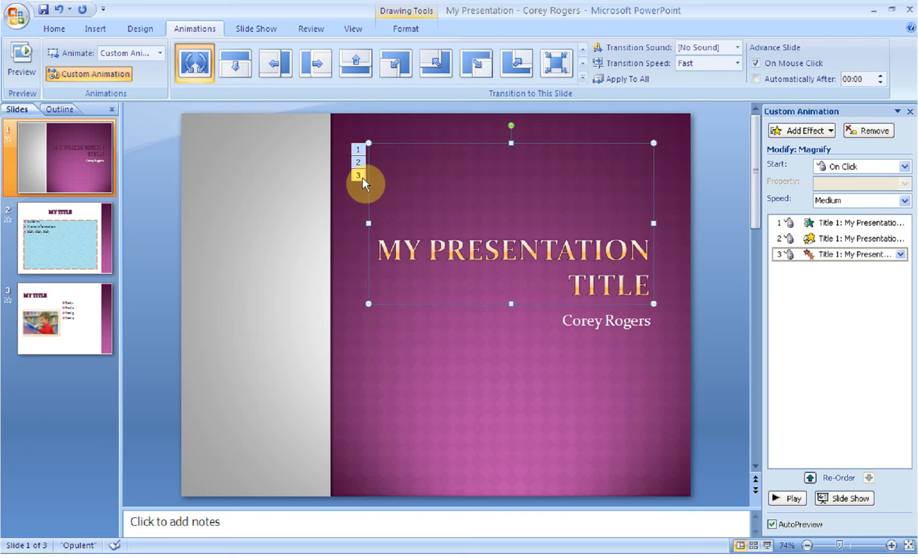
# Step: Move the Magnify exit to the top of the title's animation sequence
pyautogui.click(837, 223)
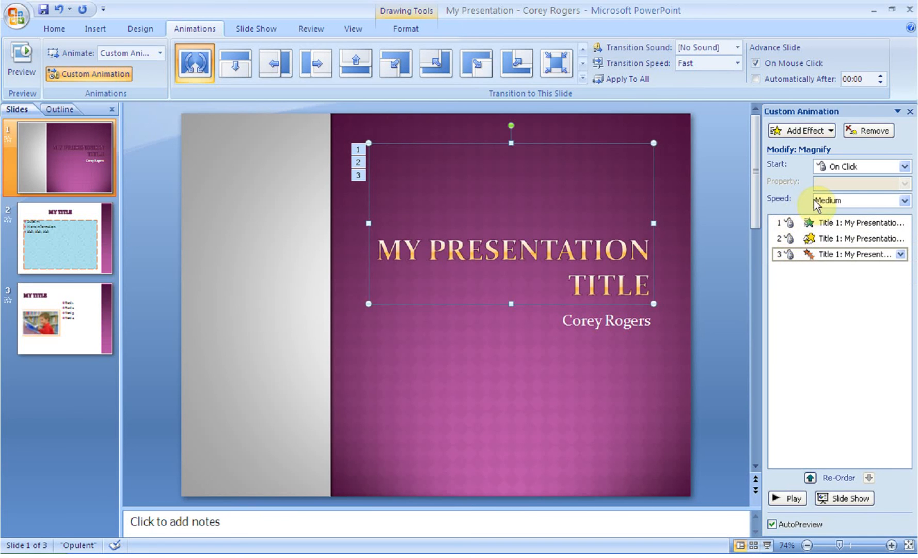
pyautogui.moveTo(820, 237)
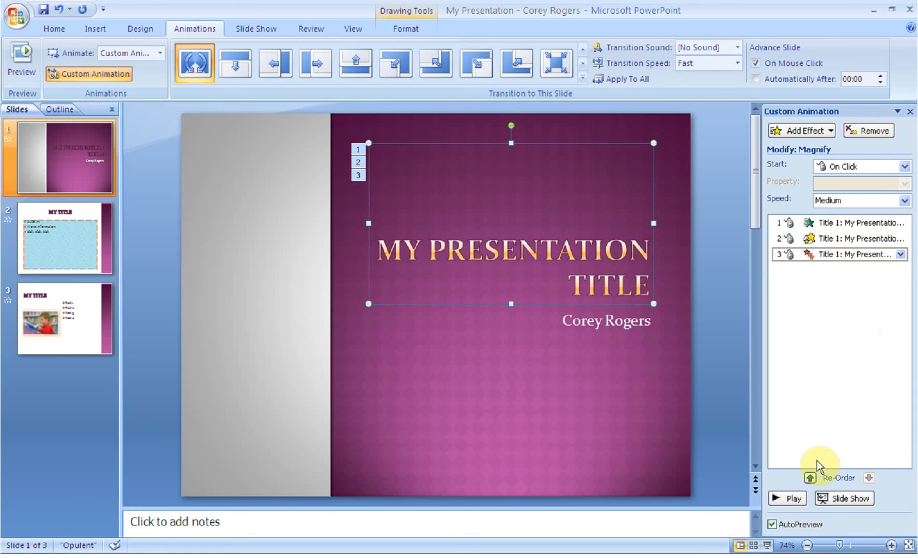
pyautogui.click(837, 254)
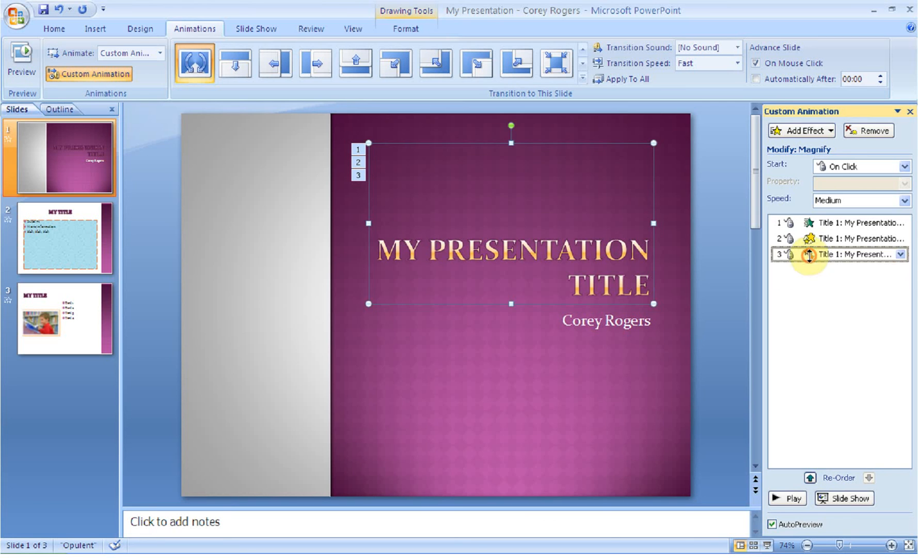
pyautogui.click(812, 478)
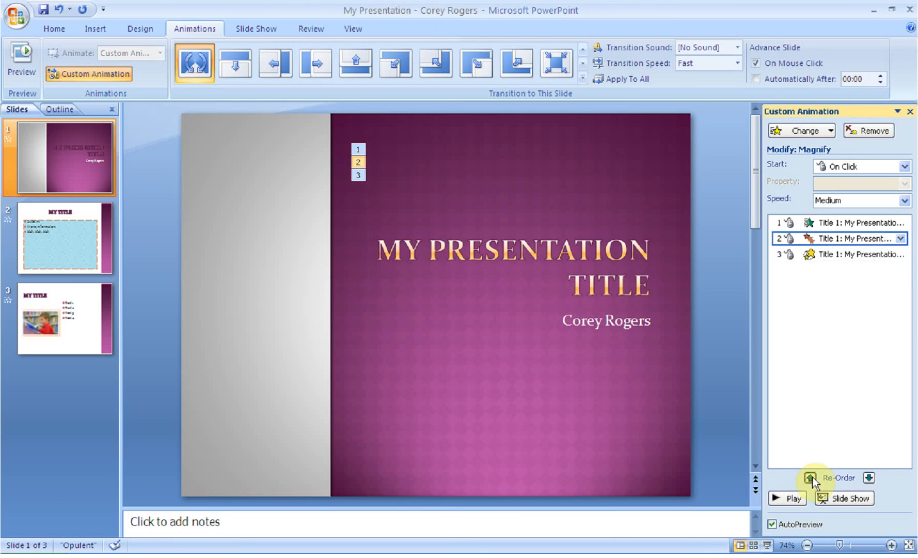
pyautogui.click(811, 477)
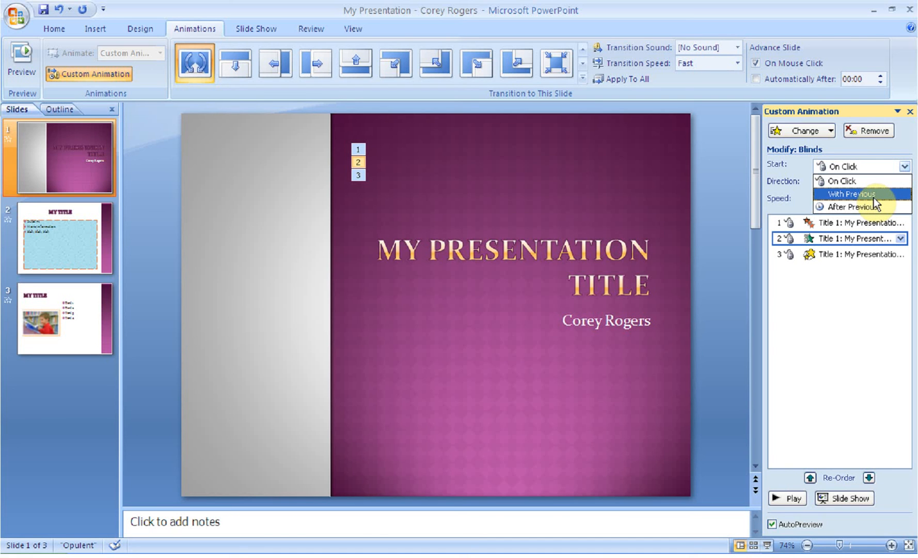
# Step: Start Blinds With Previous and Grow/Shrink After Previous
pyautogui.click(850, 194)
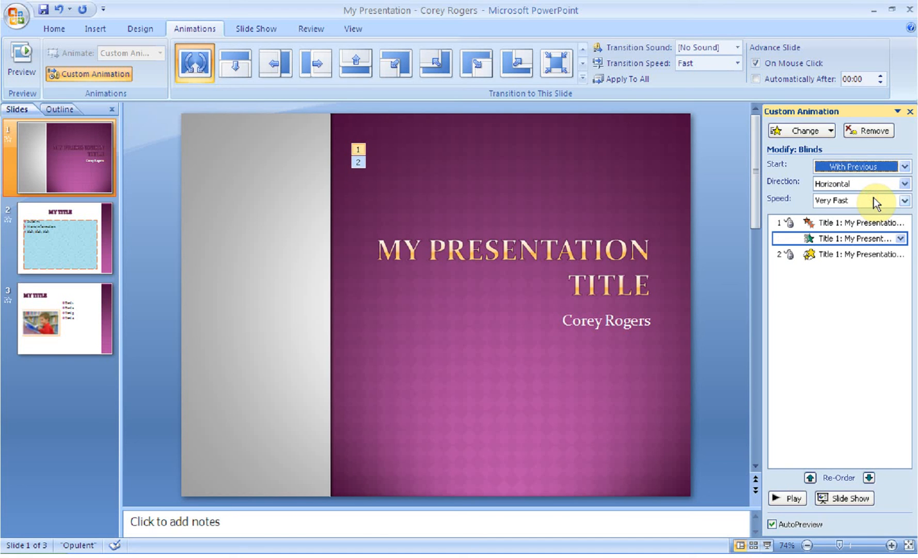
pyautogui.click(837, 254)
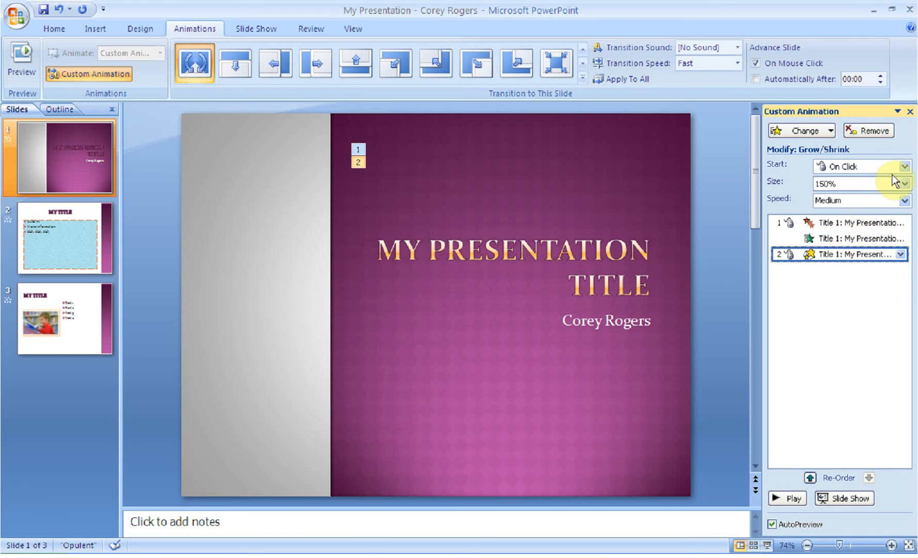
pyautogui.click(904, 166)
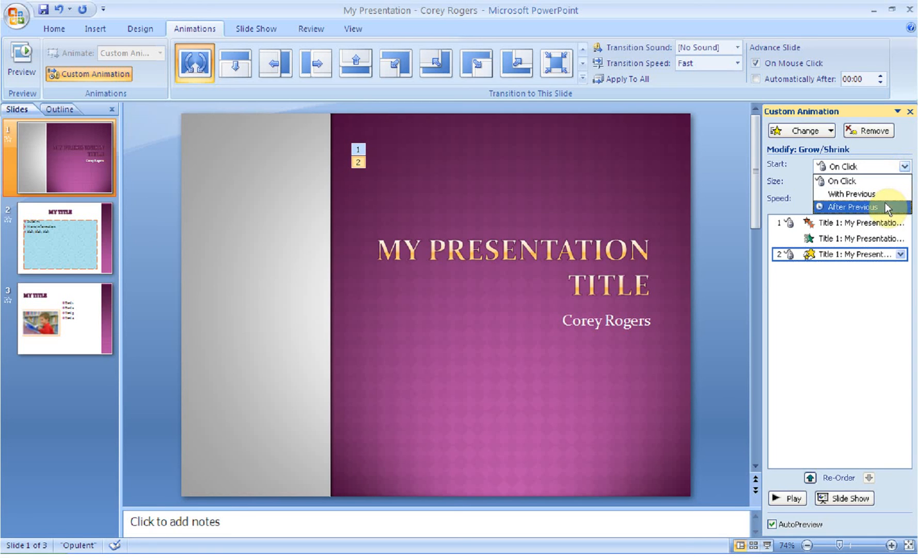
pyautogui.click(850, 207)
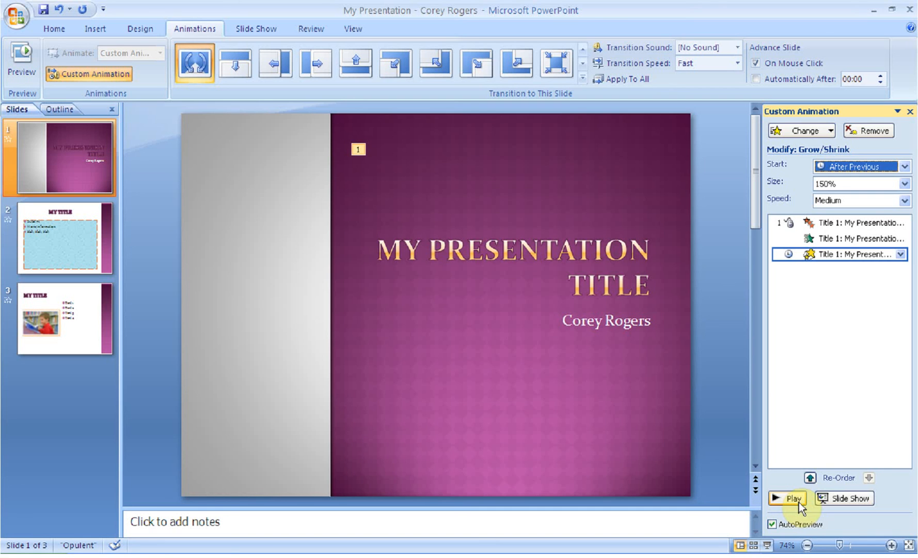
# Step: Preview the title's animation sequence and keep Grow/Shrink at Medium speed
pyautogui.click(786, 498)
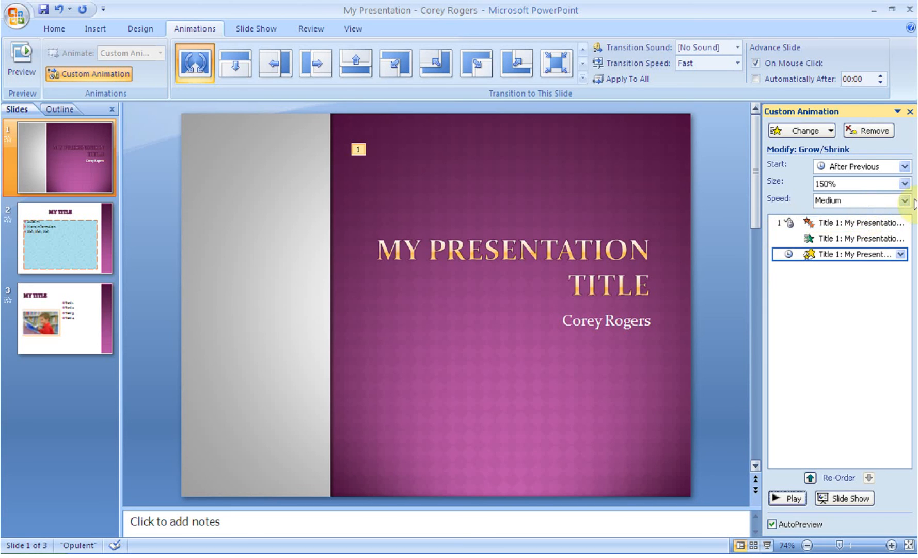
pyautogui.click(903, 201)
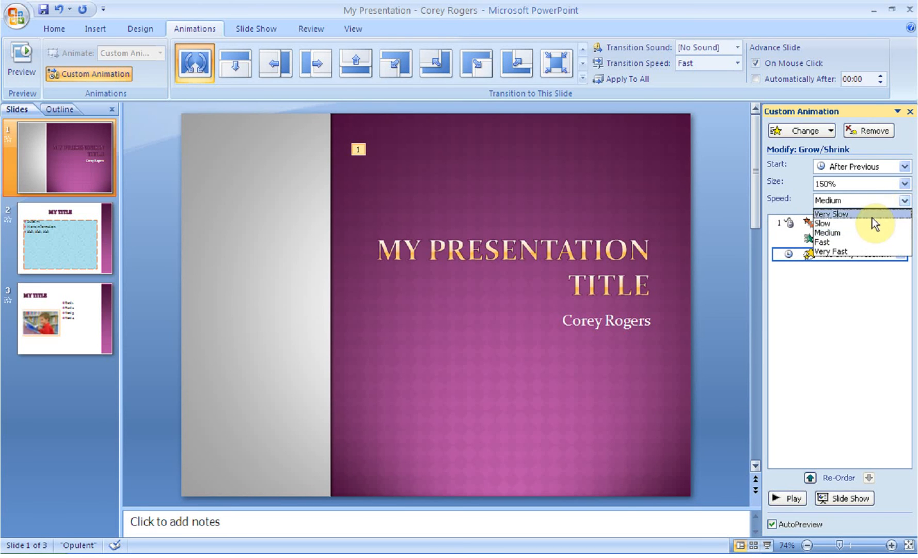
pyautogui.click(827, 233)
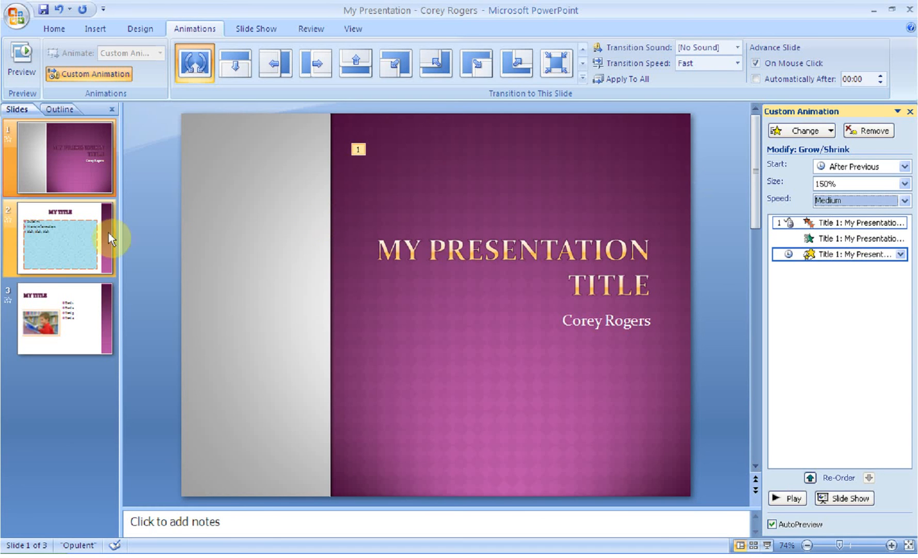
# Step: Give the picture on slide 3 a Left motion path animation
pyautogui.click(59, 238)
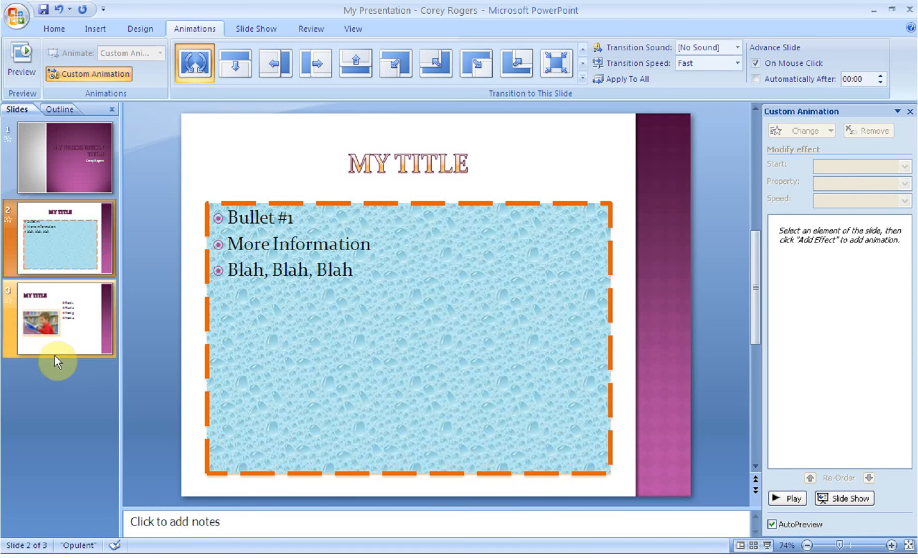
pyautogui.click(59, 319)
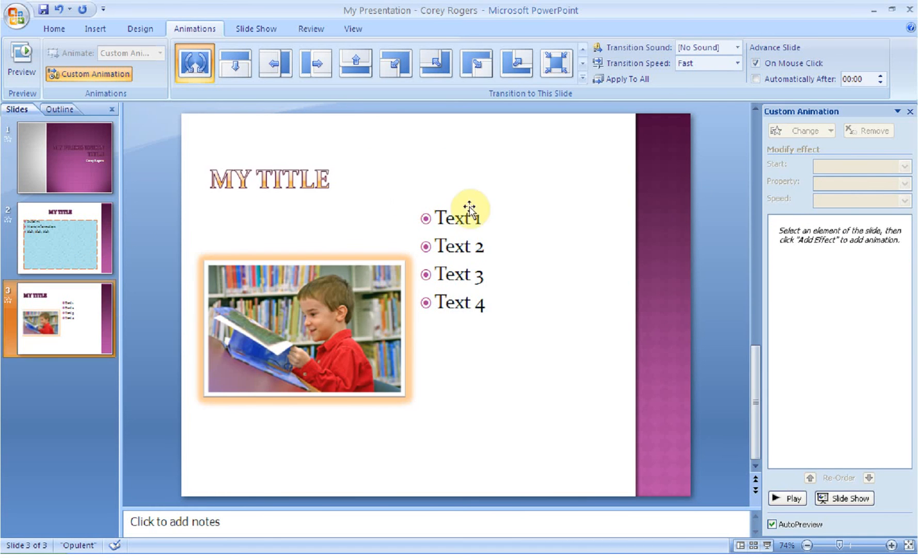
pyautogui.click(312, 329)
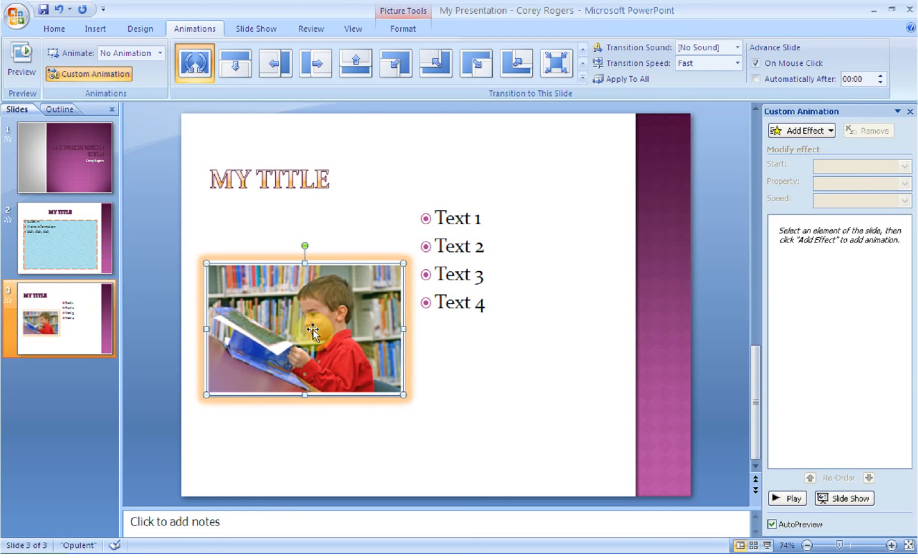
pyautogui.moveTo(858, 197)
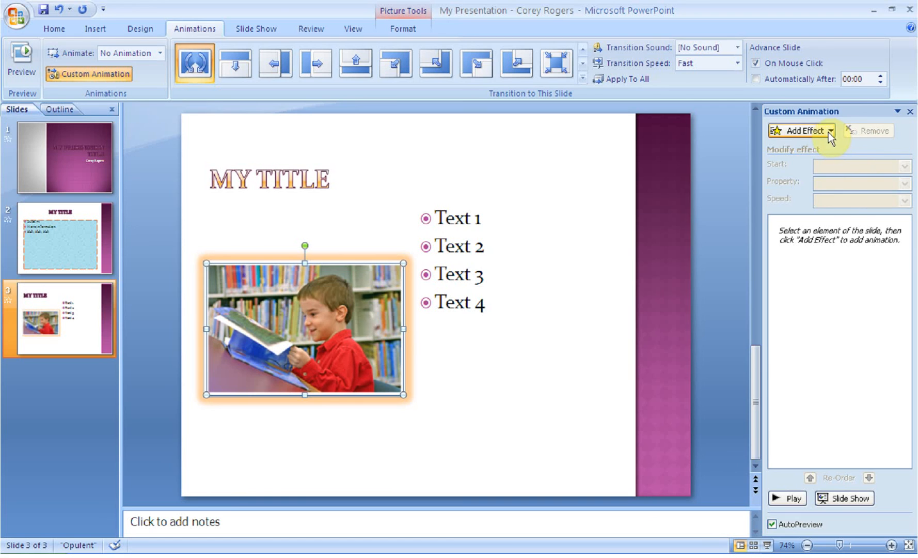
pyautogui.click(801, 130)
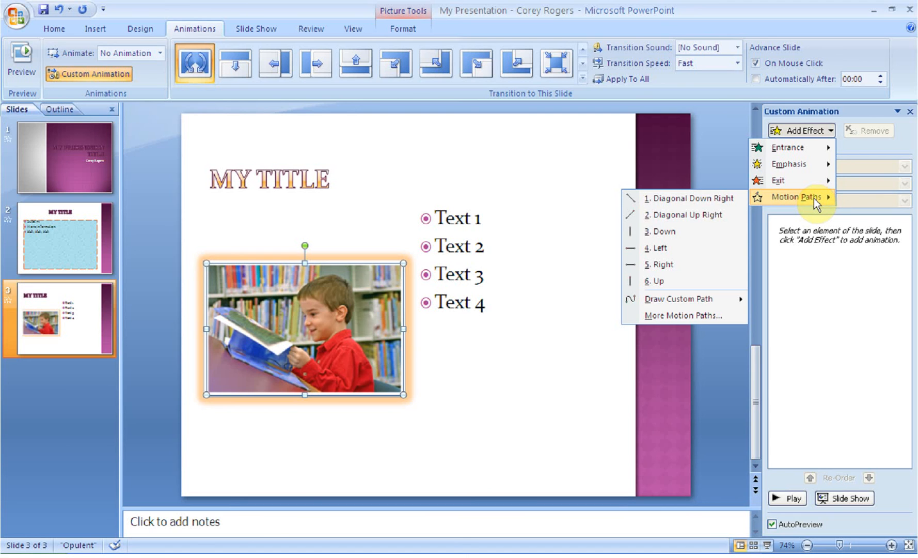
pyautogui.moveTo(659, 230)
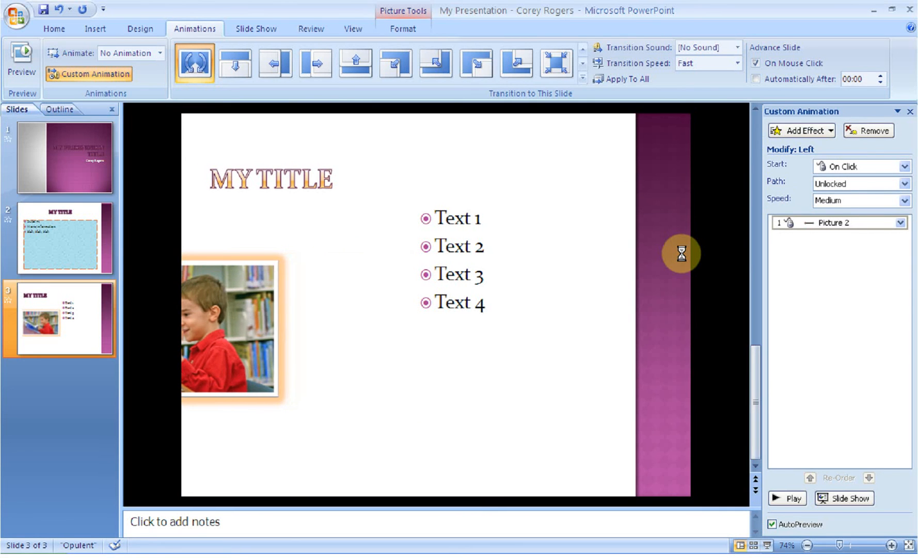
# Step: Move the picture with its motion path to the middle of the slide
pyautogui.click(228, 329)
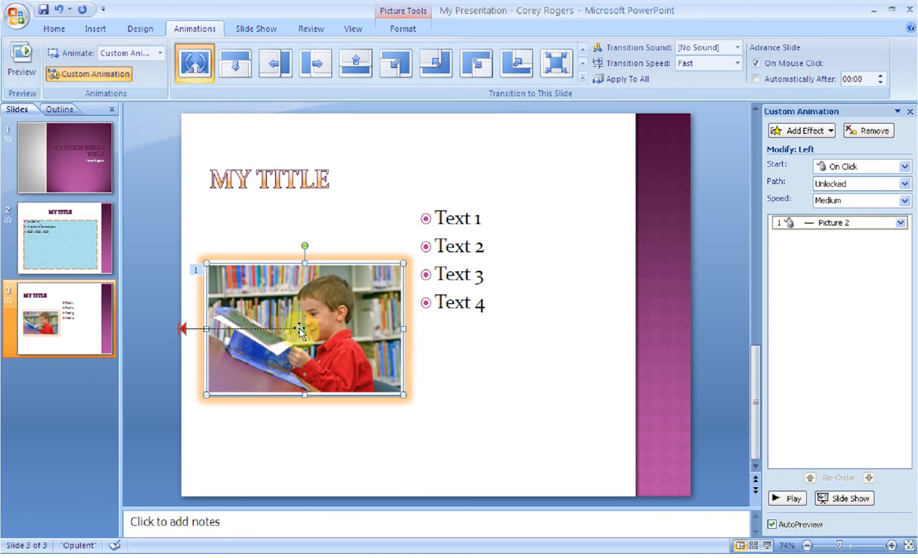
pyautogui.moveTo(304, 329); pyautogui.dragTo(448, 321)
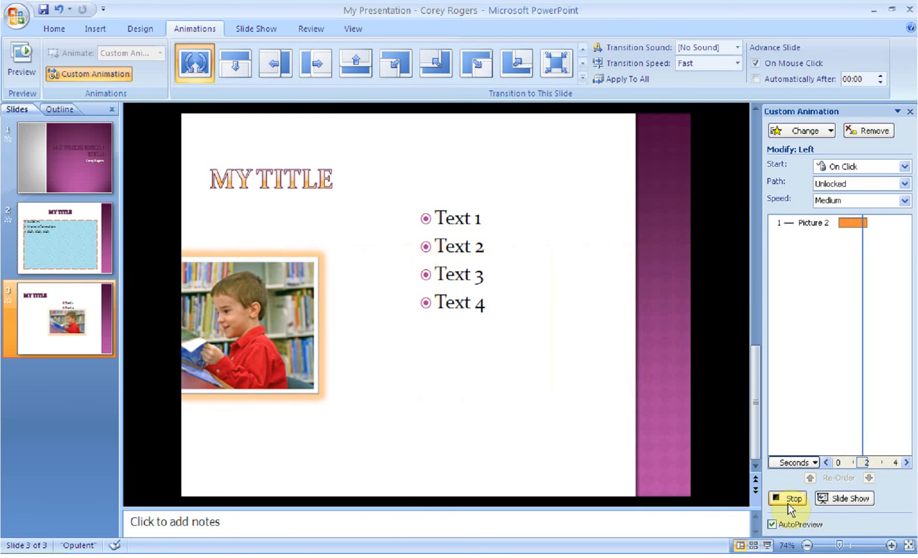
# Step: Remove the leftward Left motion path effect from the slide 3 picture
pyautogui.click(787, 498)
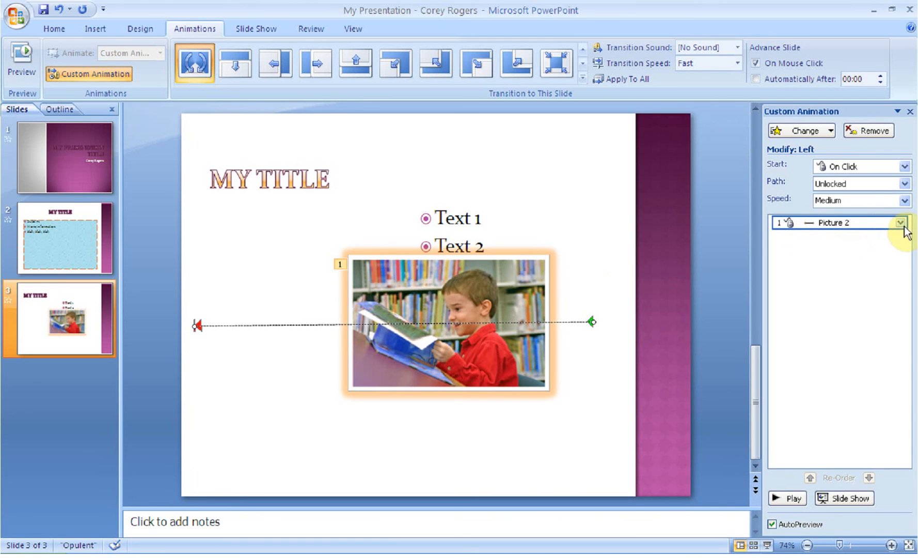
pyautogui.click(900, 223)
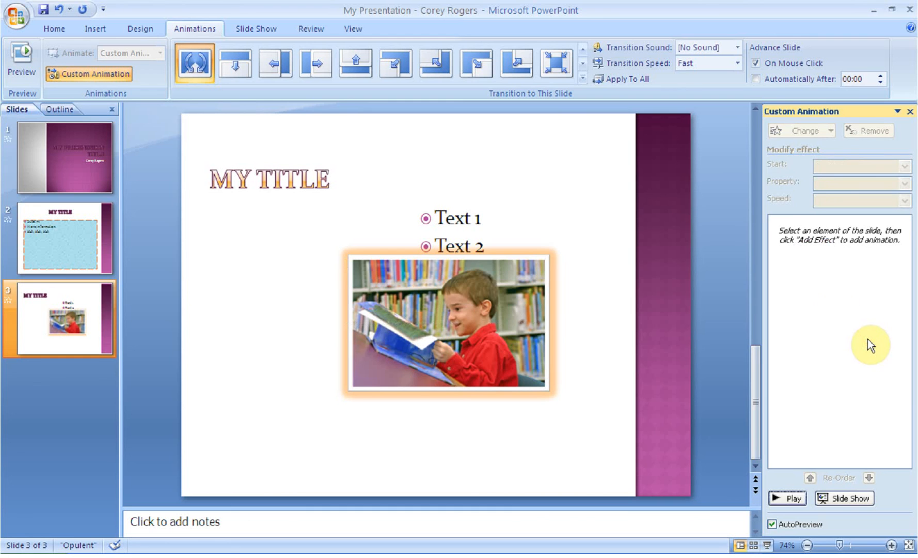
pyautogui.click(506, 302)
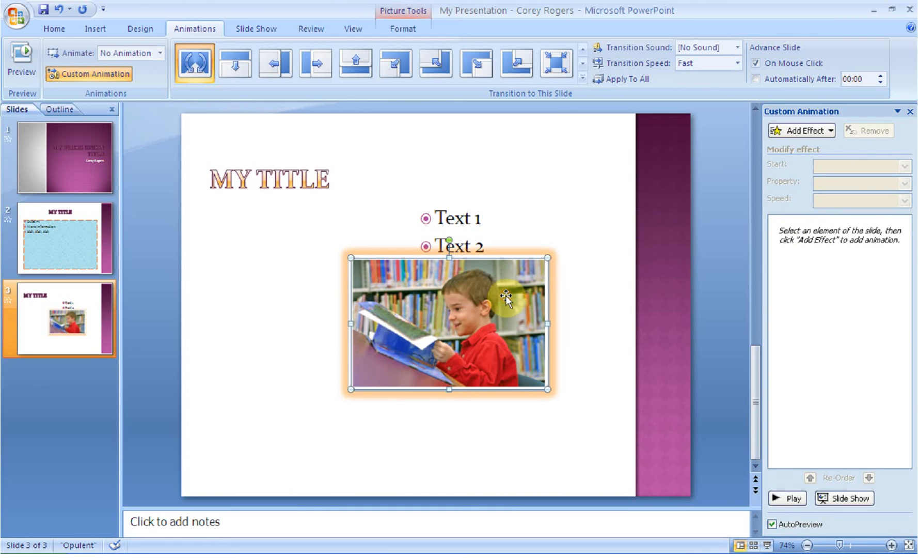
# Step: Start sketching a custom drawn motion path for the picture via Add Effect
pyautogui.click(800, 130)
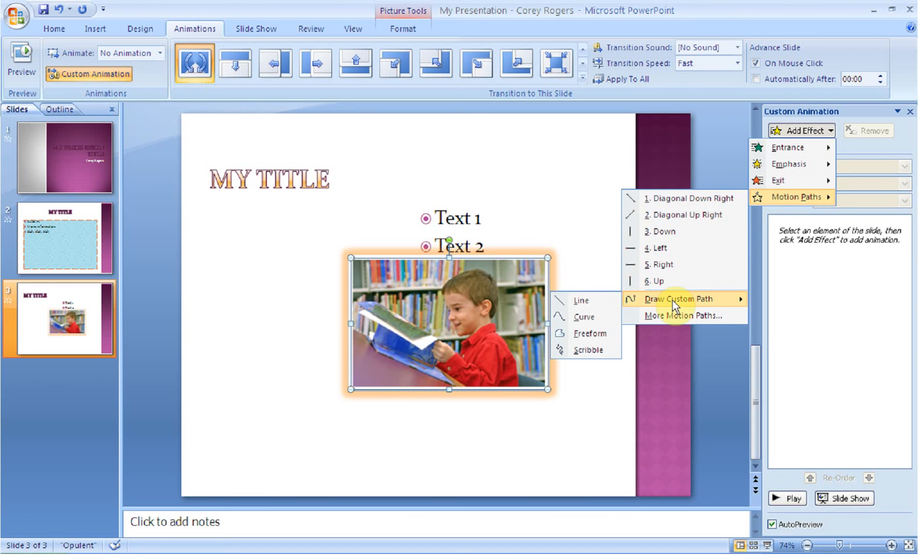
pyautogui.click(591, 333)
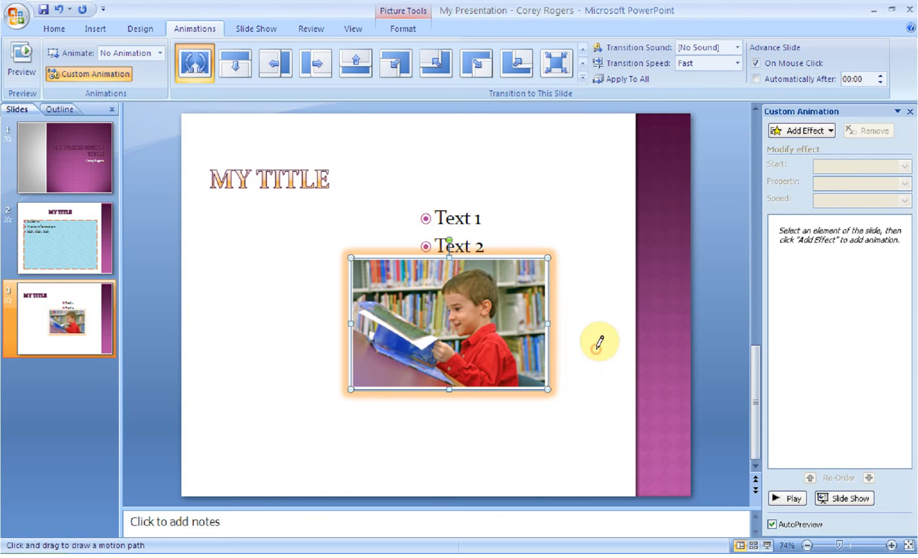
pyautogui.moveTo(313, 223)
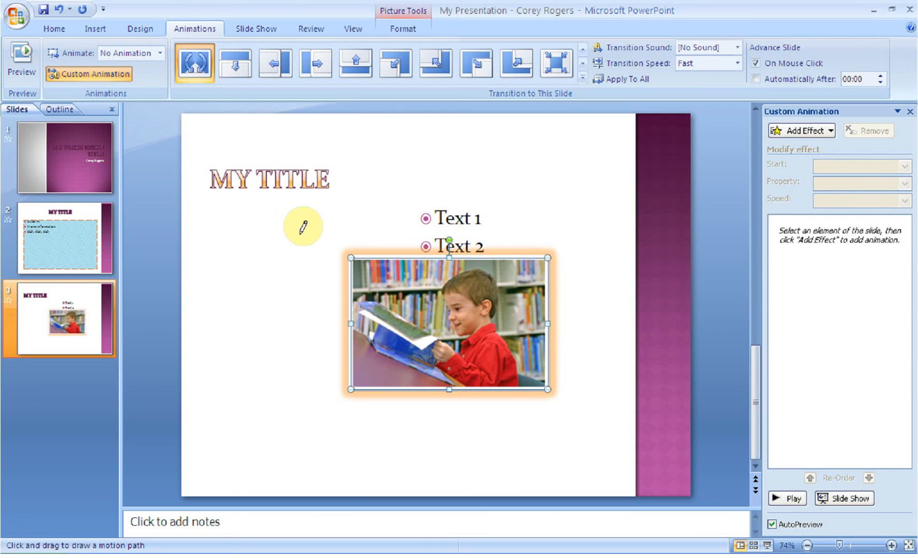
pyautogui.moveTo(302, 227); pyautogui.dragTo(337, 240)
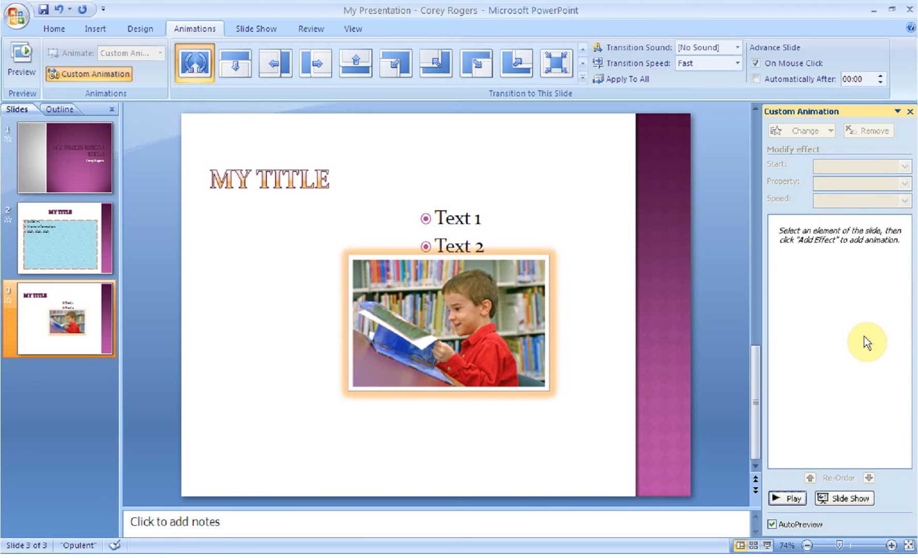
# Step: Move the picture to the bottom-left corner of slide 3
pyautogui.click(448, 325)
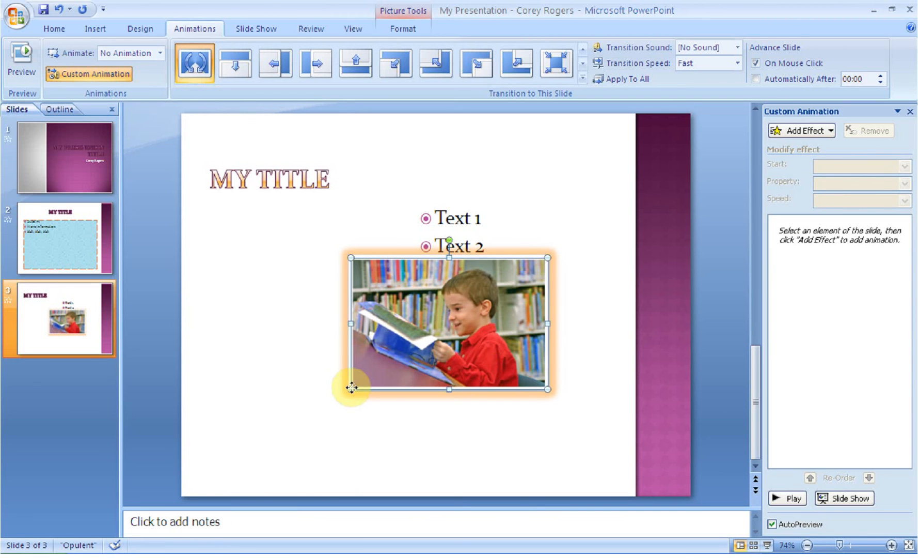
pyautogui.moveTo(338, 439)
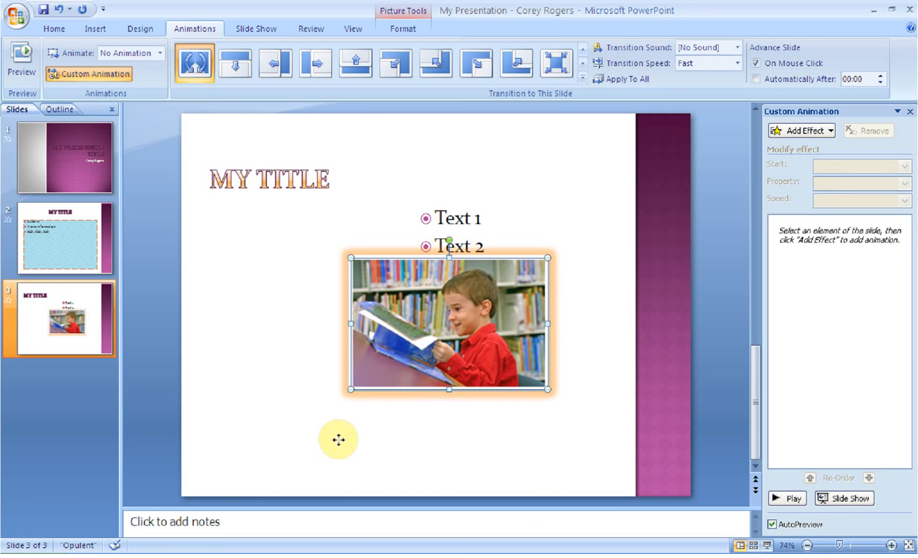
pyautogui.moveTo(449, 324); pyautogui.dragTo(292, 417)
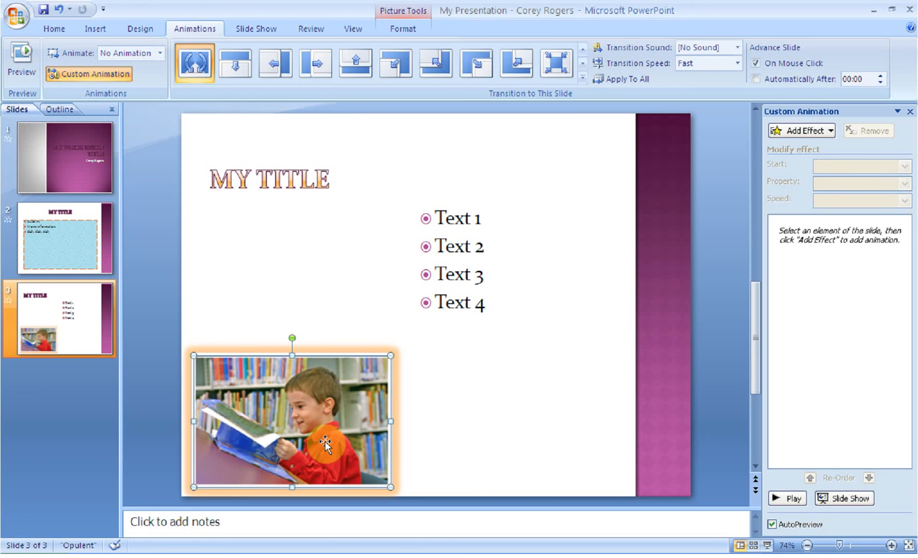
# Step: Draw a straight Line custom path from the picture up to the title, then remove it
pyautogui.click(801, 130)
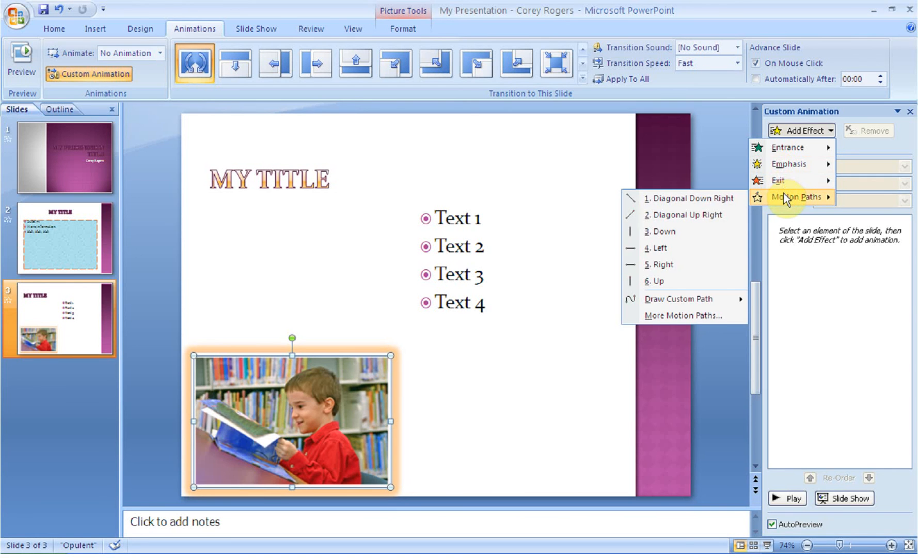
pyautogui.moveTo(682, 315)
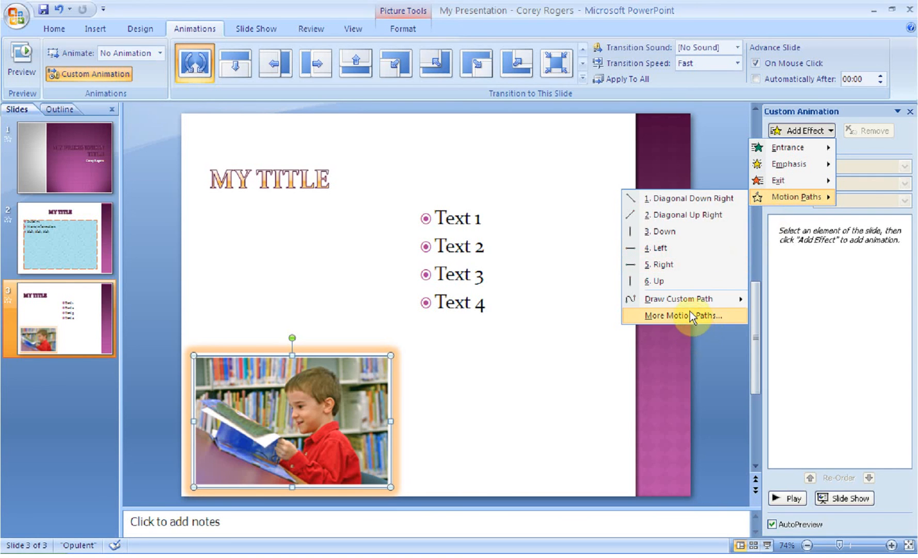
pyautogui.click(680, 299)
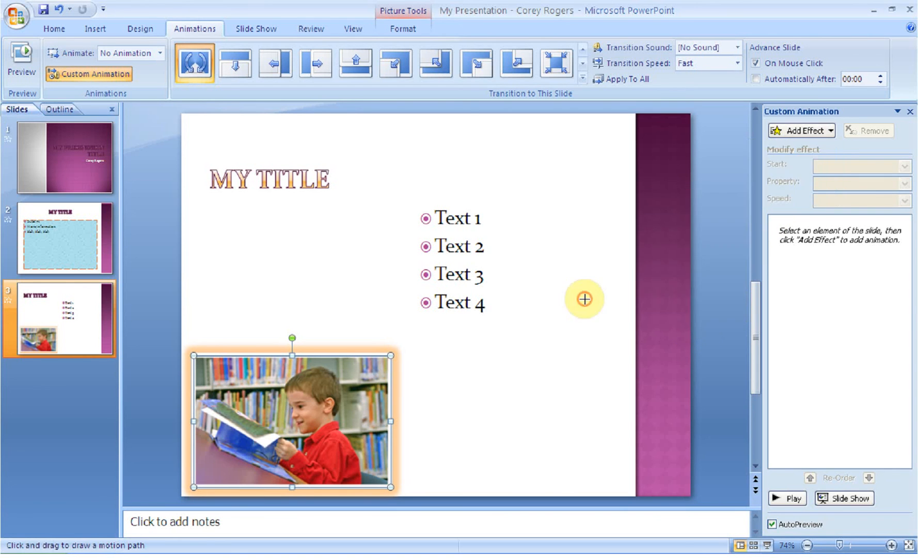
pyautogui.moveTo(286, 421)
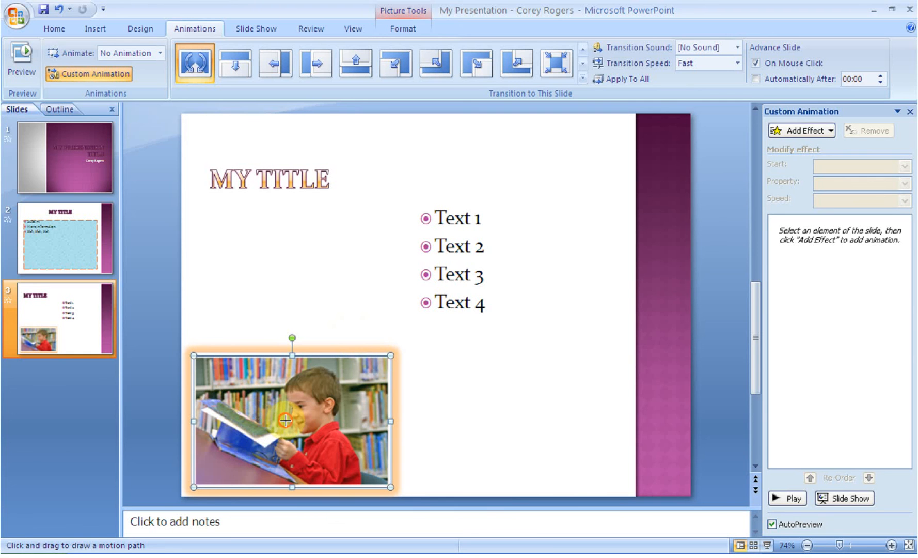
pyautogui.moveTo(286, 420); pyautogui.dragTo(280, 167)
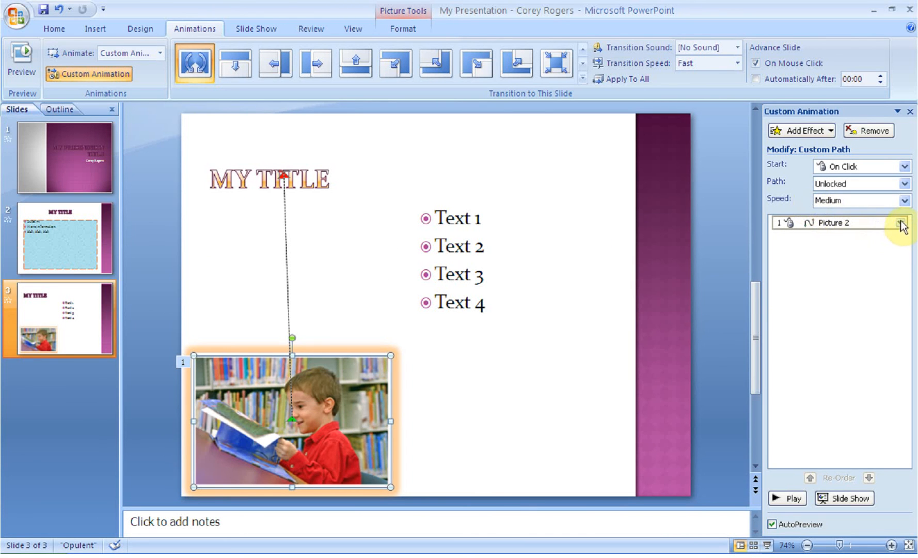
pyautogui.click(868, 130)
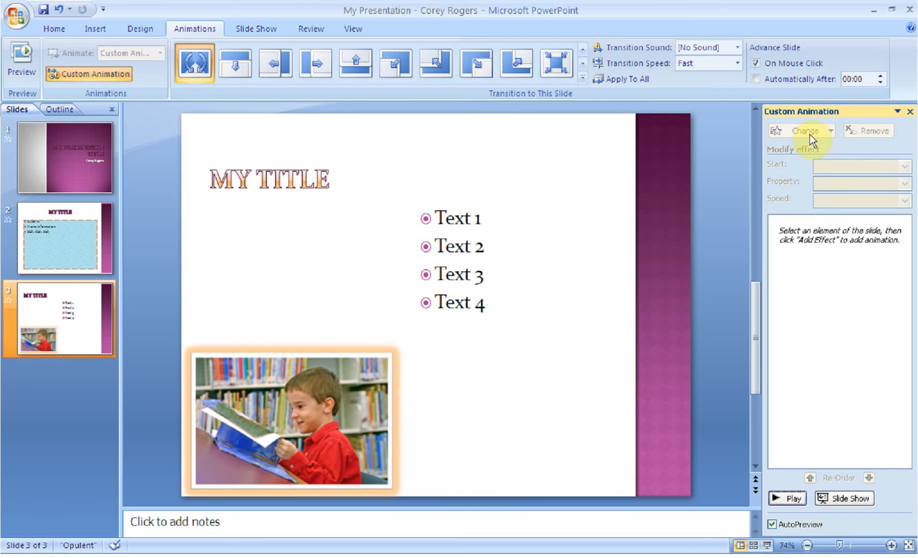
# Step: Add a Freeform custom motion path looping from the picture up, across and back around the text
pyautogui.click(293, 420)
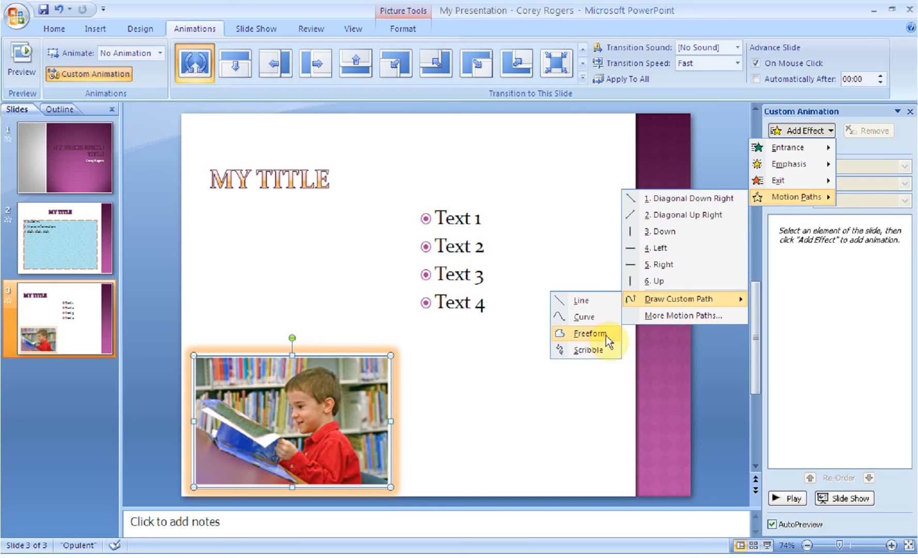
pyautogui.click(592, 333)
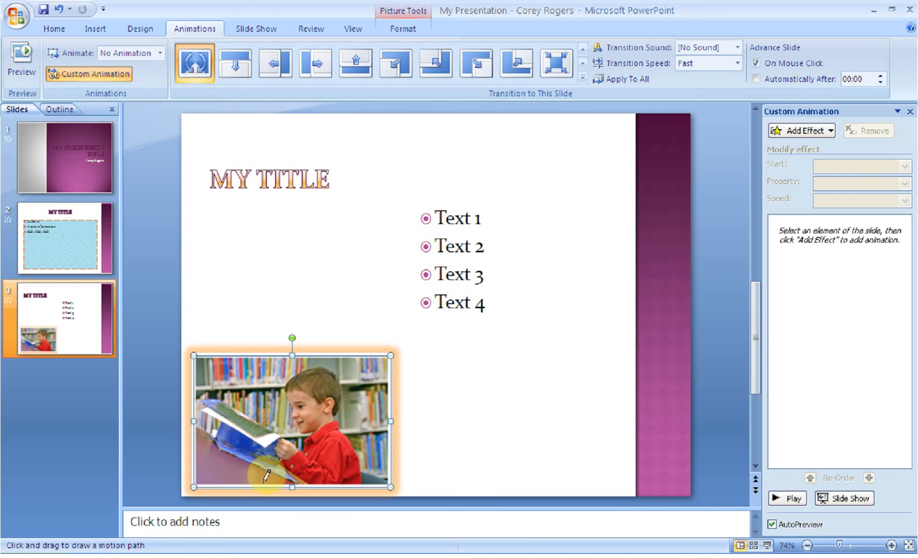
pyautogui.moveTo(292, 338); pyautogui.dragTo(280, 207)
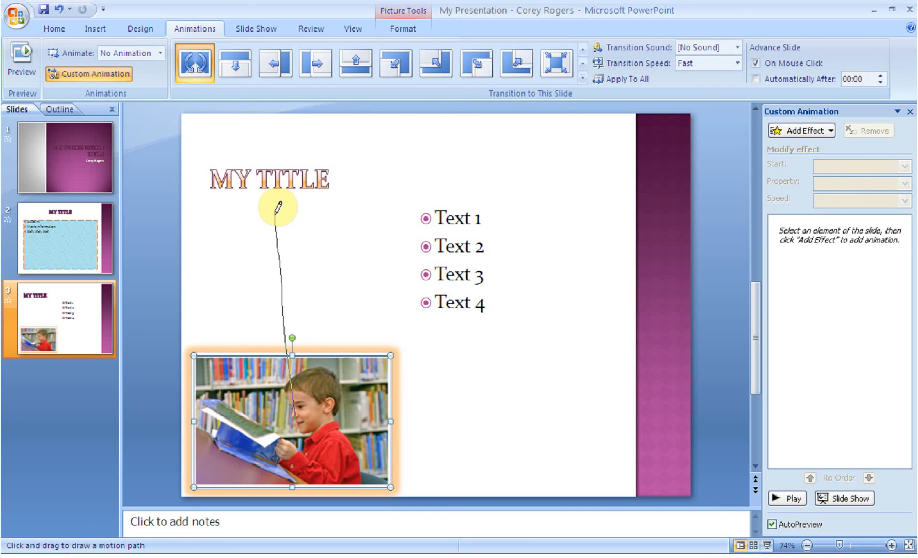
pyautogui.moveTo(280, 206); pyautogui.dragTo(615, 167)
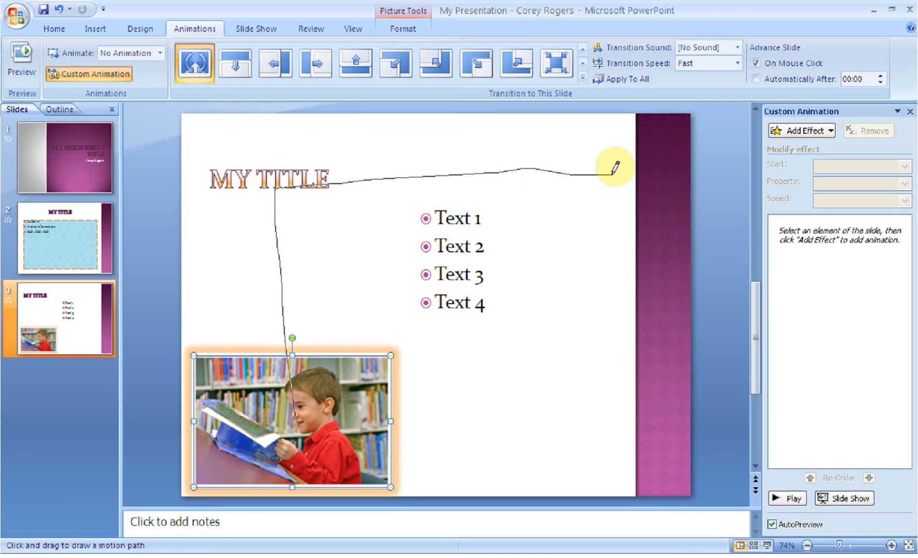
pyautogui.moveTo(615, 167); pyautogui.dragTo(381, 419)
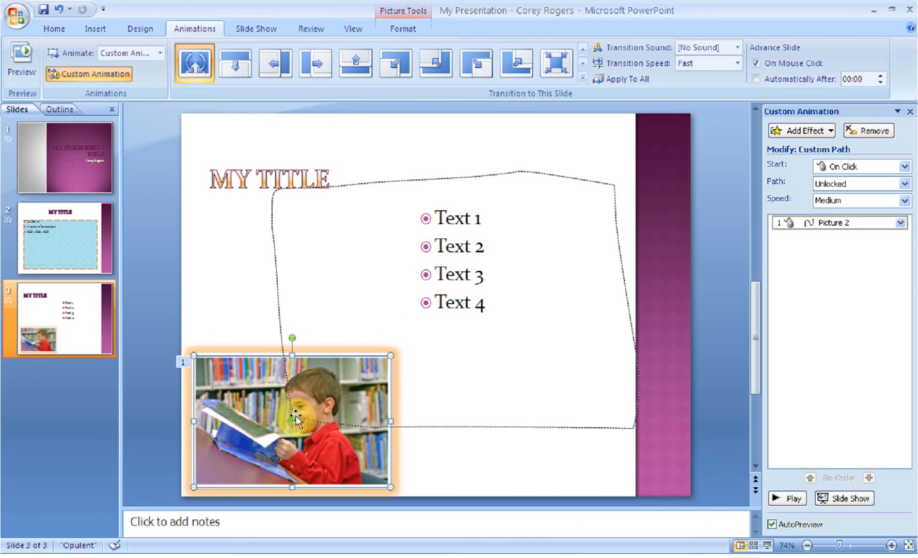
# Step: Set the freeform path animation speed to Very Slow and preview it
pyautogui.click(903, 199)
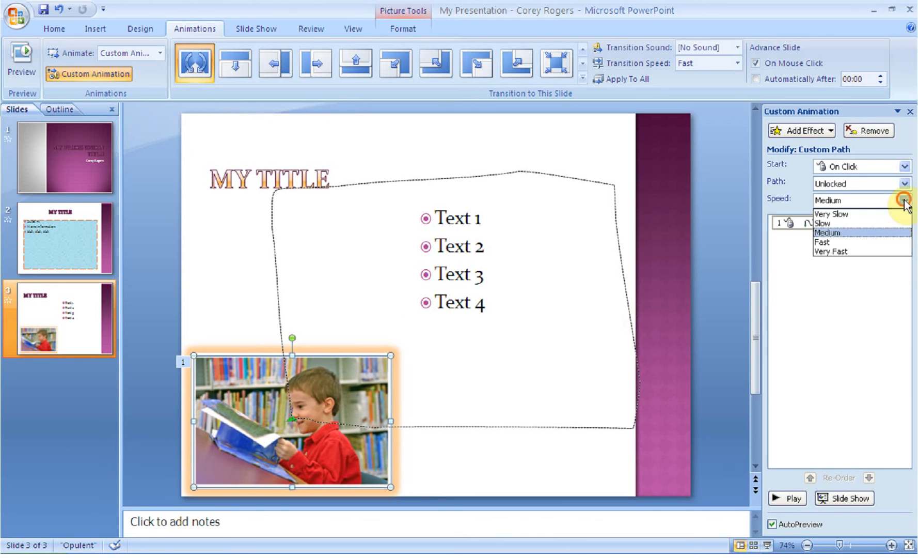
pyautogui.click(830, 214)
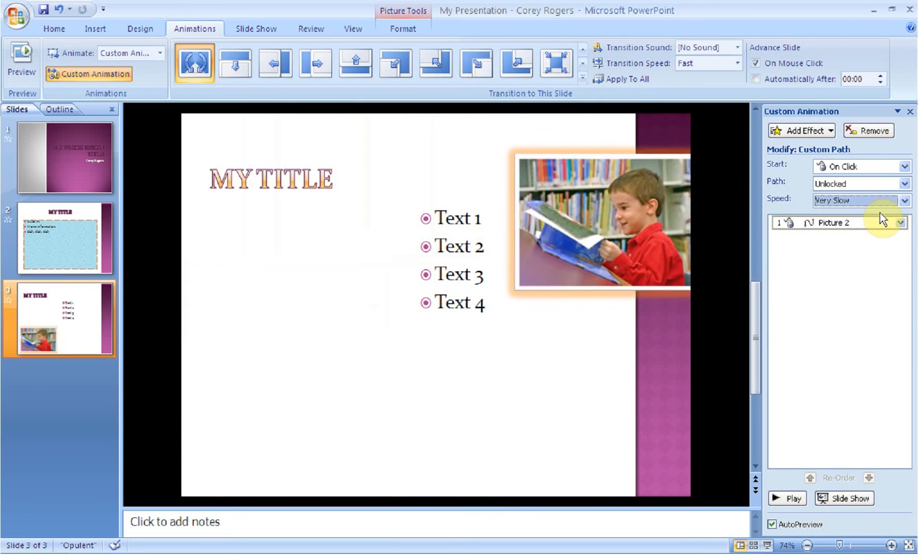
pyautogui.moveTo(602, 223); pyautogui.dragTo(312, 420)
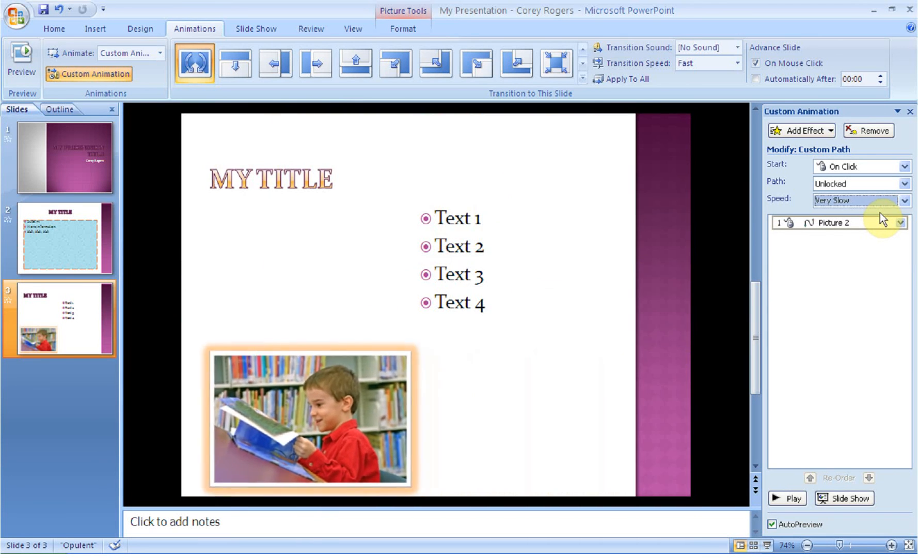